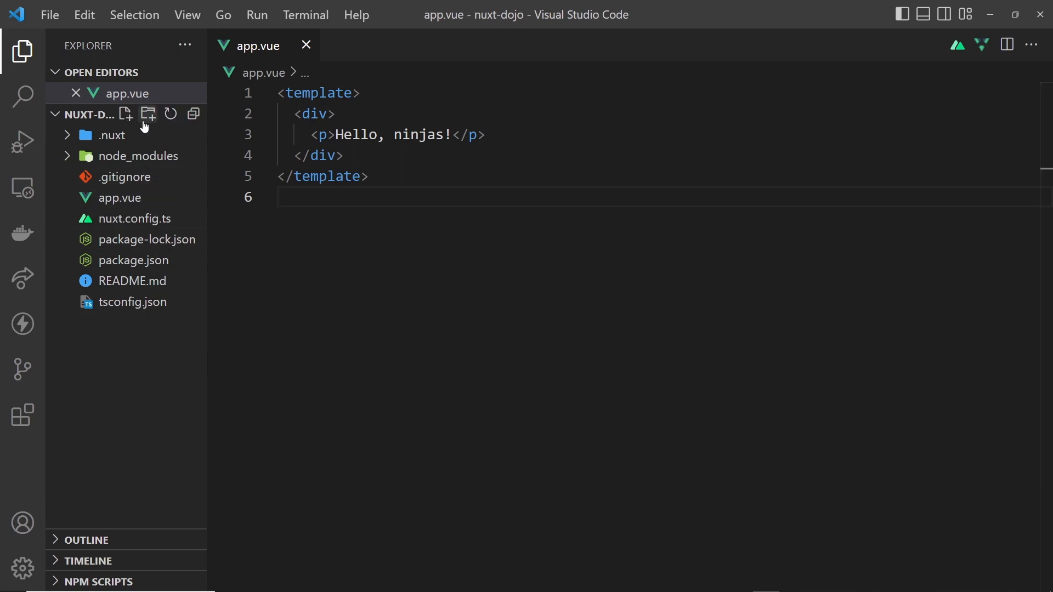
Create a new pages folder in the nuxt-dojo project
click(147, 114)
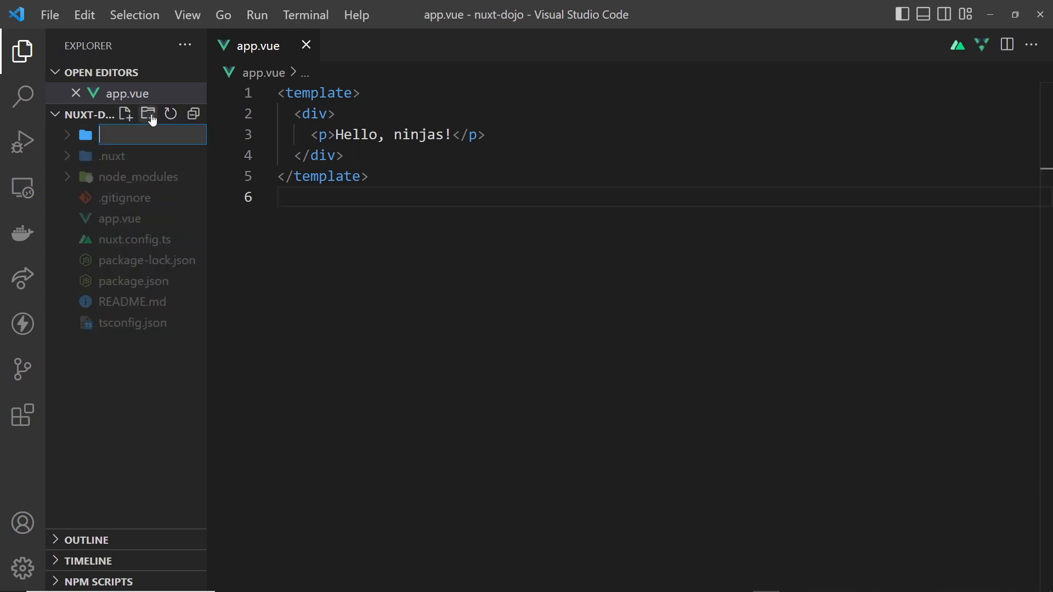
text(pages)
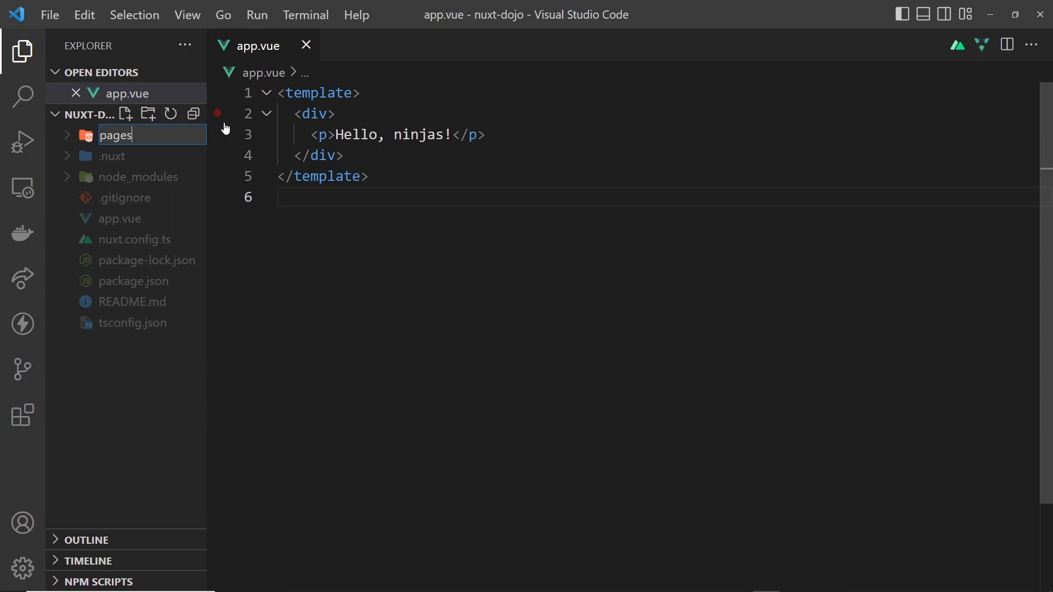
key(Enter)
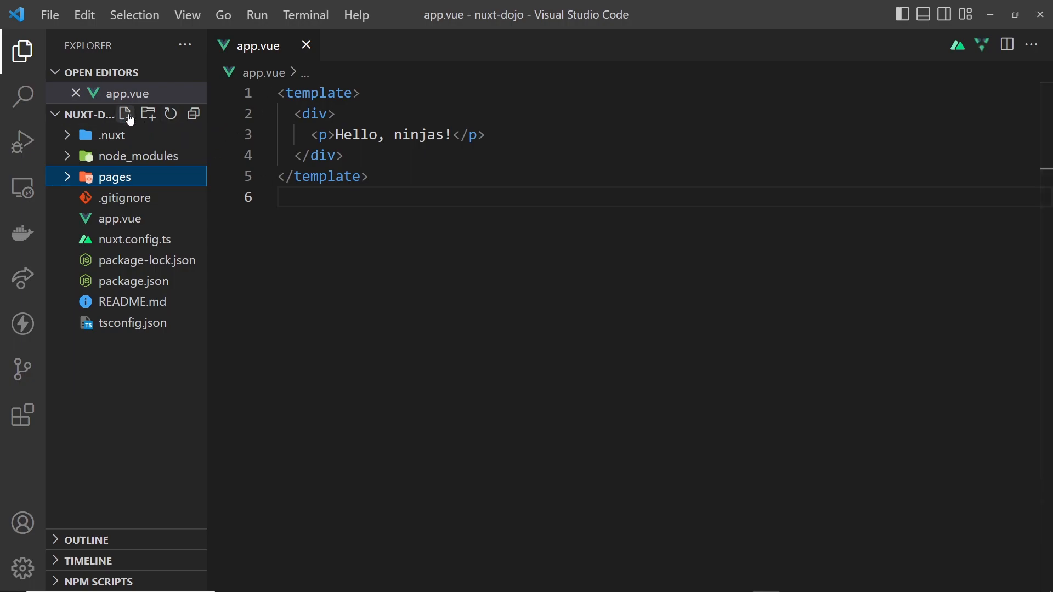
Create an empty about.vue file inside pages and save it
click(125, 113)
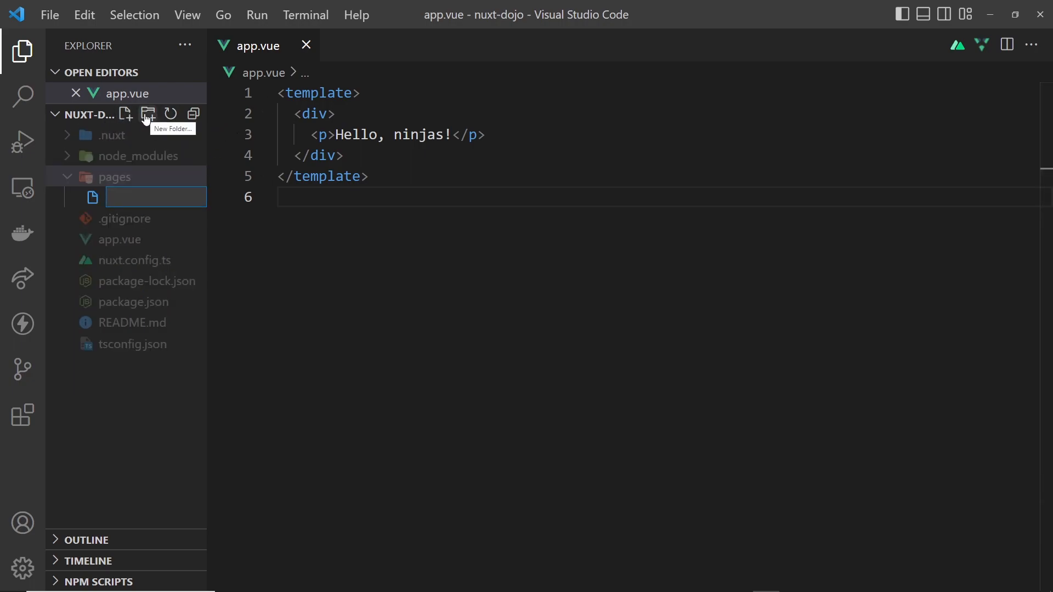
text(ab)
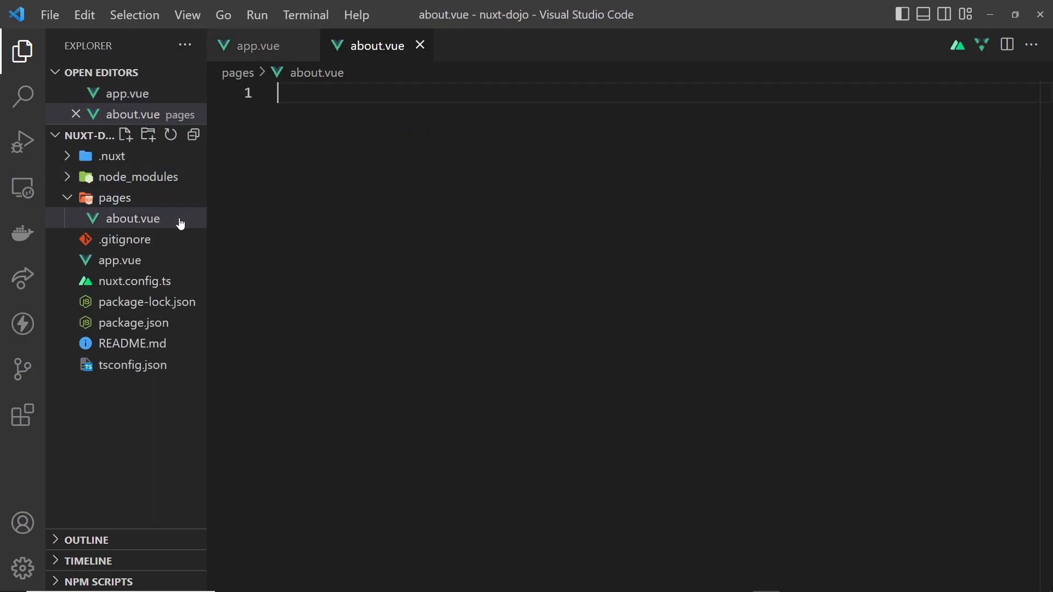
text(/about)
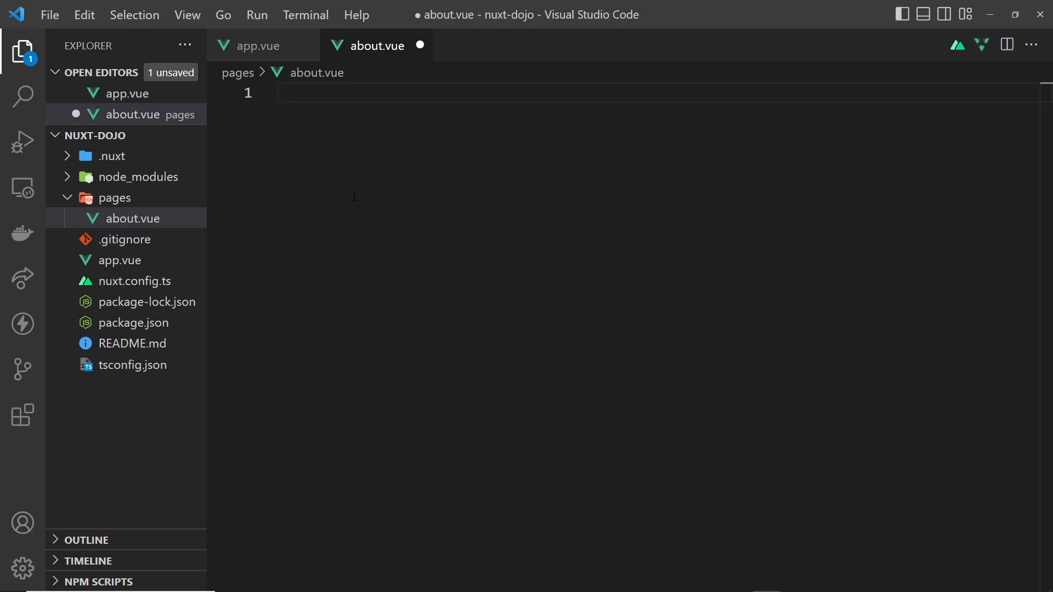
key(Ctrl+S)
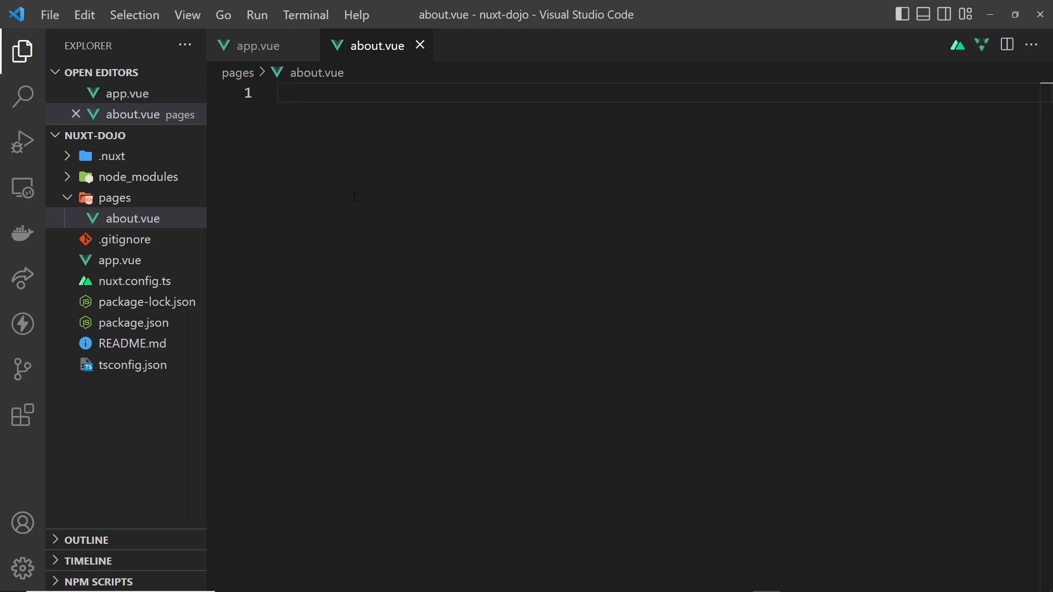
mouse_move(108, 215)
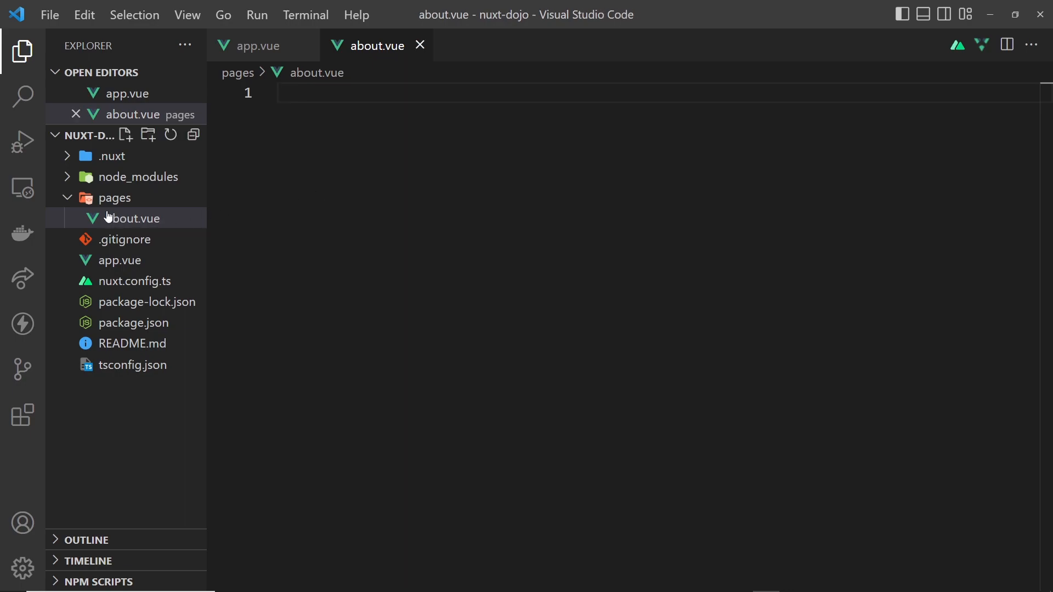
Delete app.vue from the project, keeping pages/about.vue open
click(132, 219)
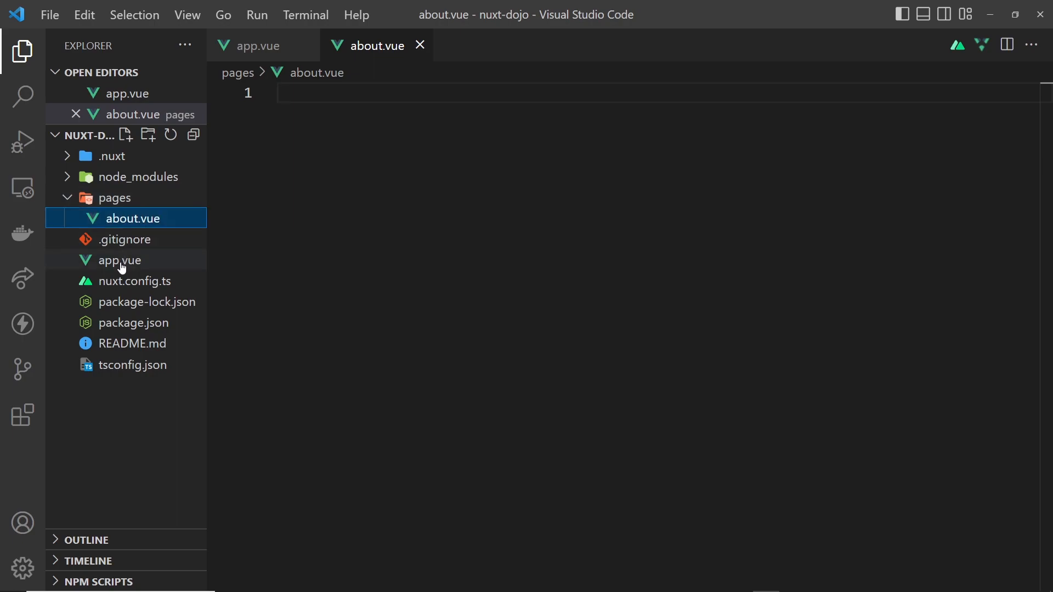
click(119, 261)
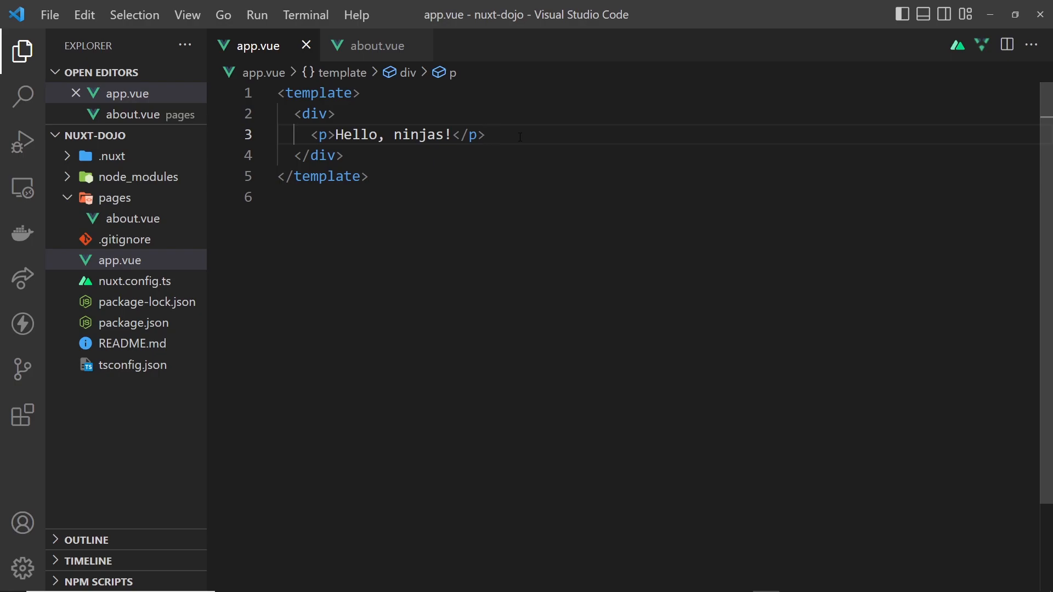
click(119, 260)
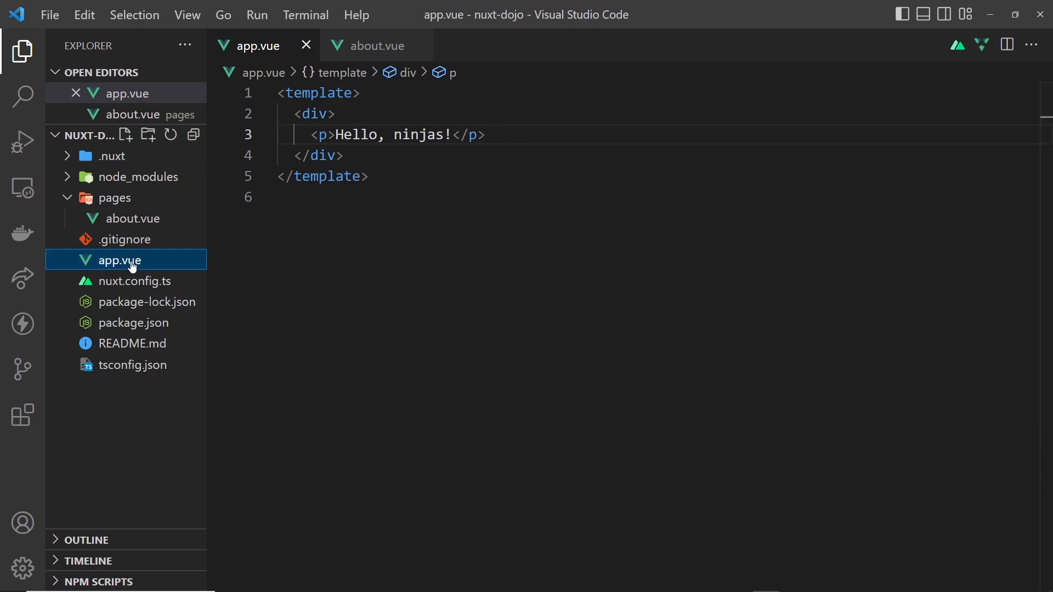
click(132, 218)
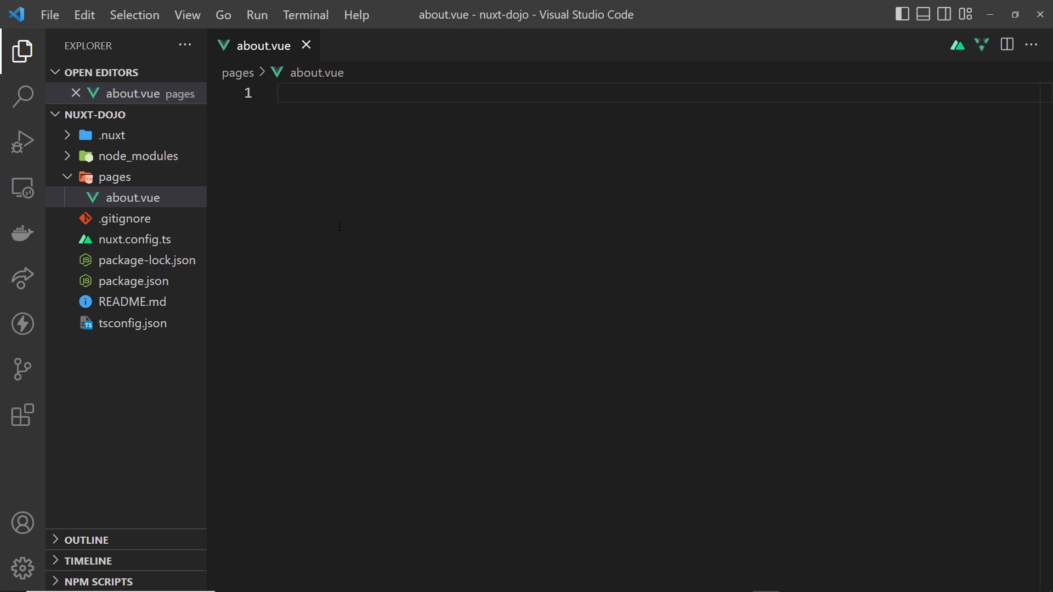
mouse_move(122, 187)
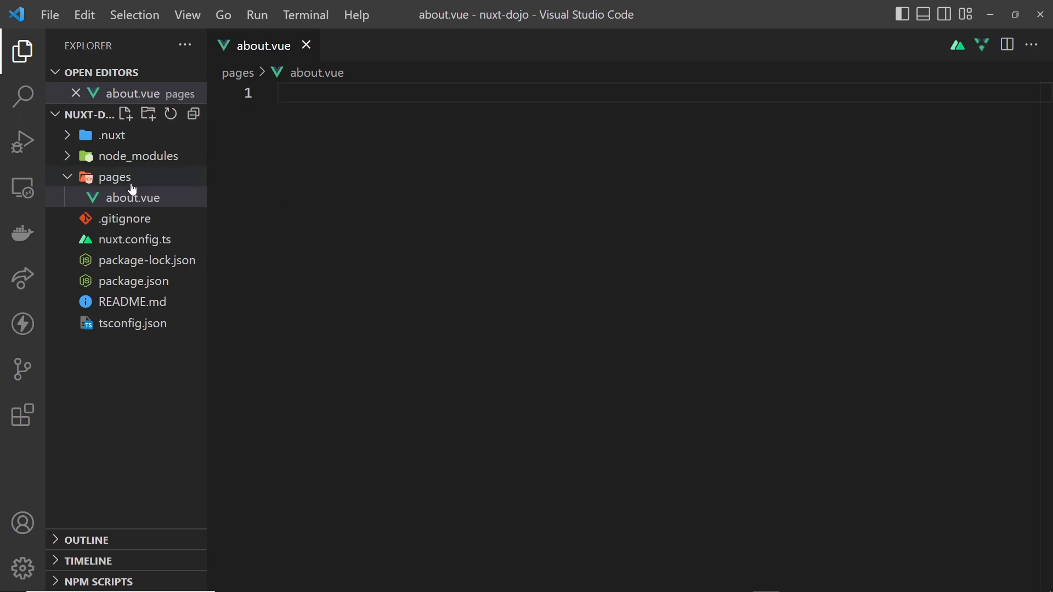
Create index.vue inside pages, clear its placeholder text and save it empty
click(114, 177)
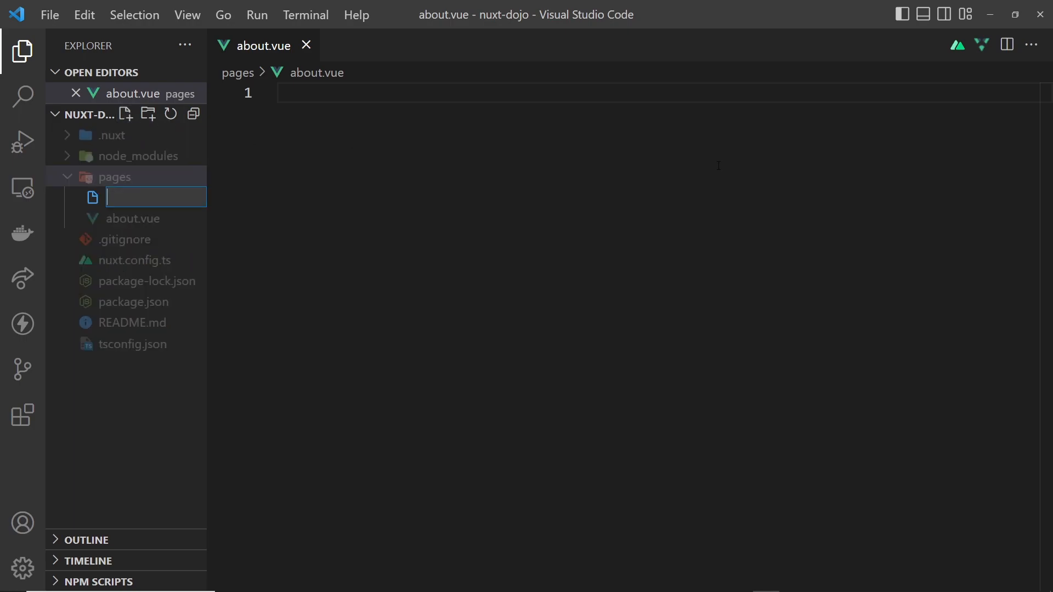
text(index.v)
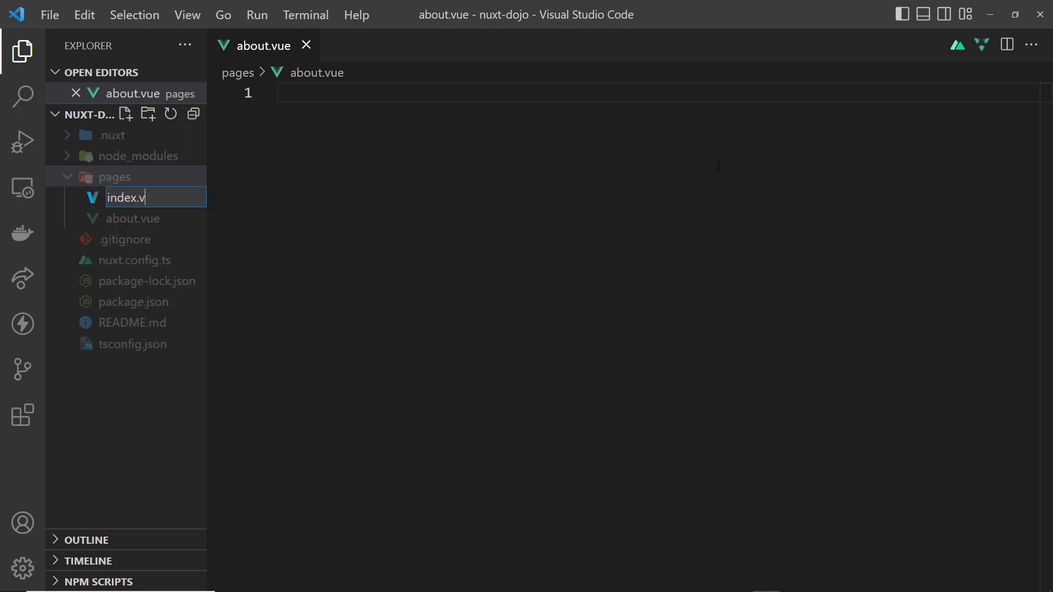
key(Enter)
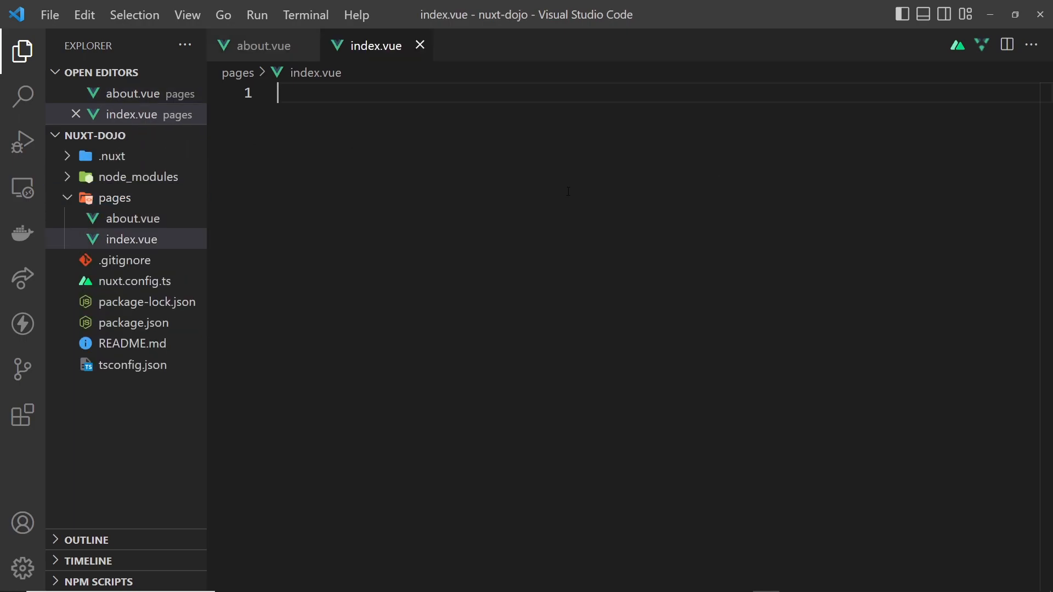
mouse_move(561, 189)
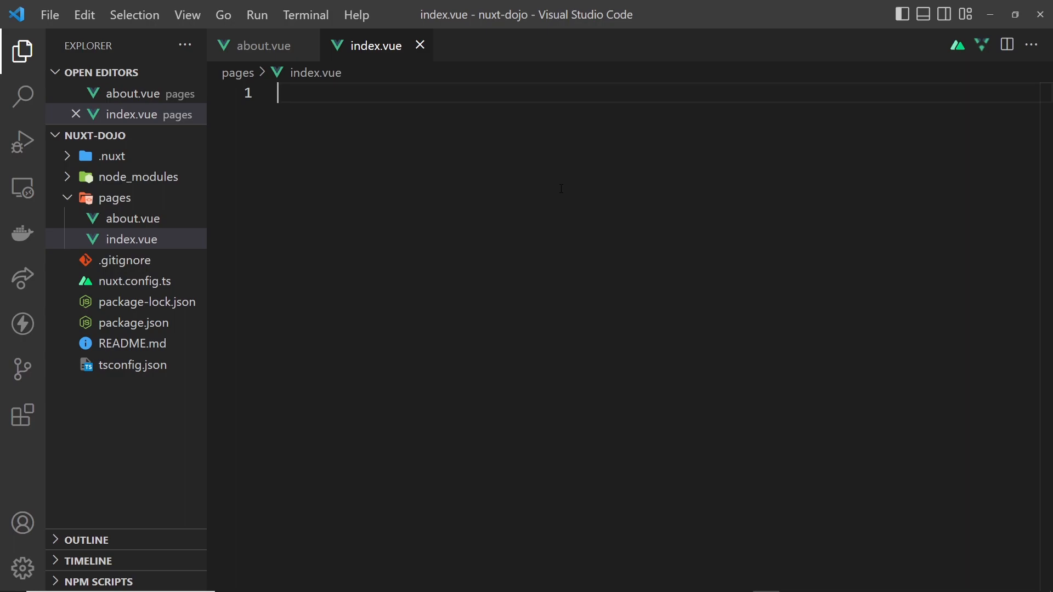
text(/index)
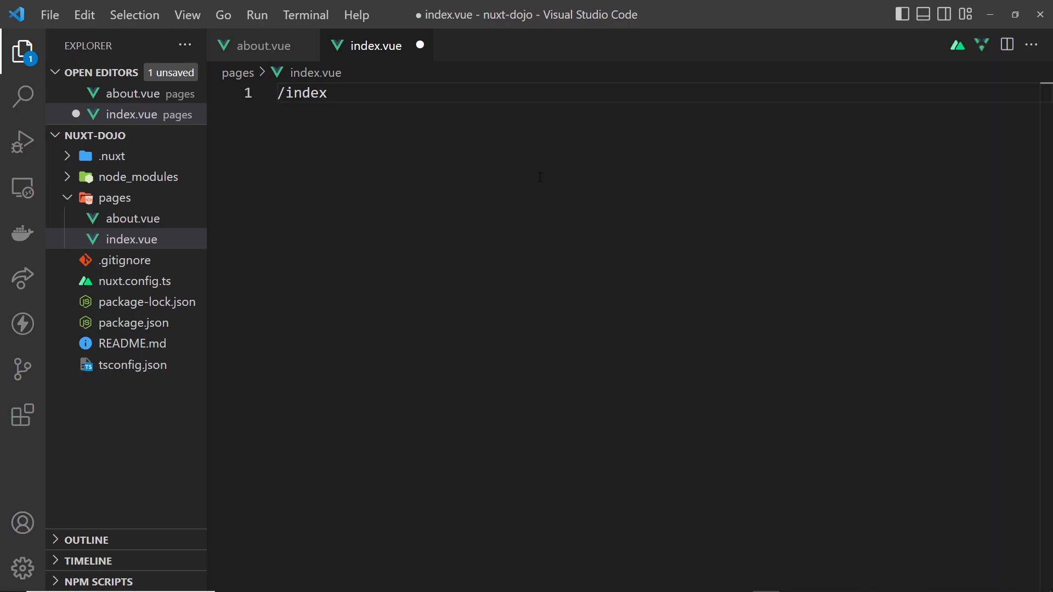
key(BackSpace)
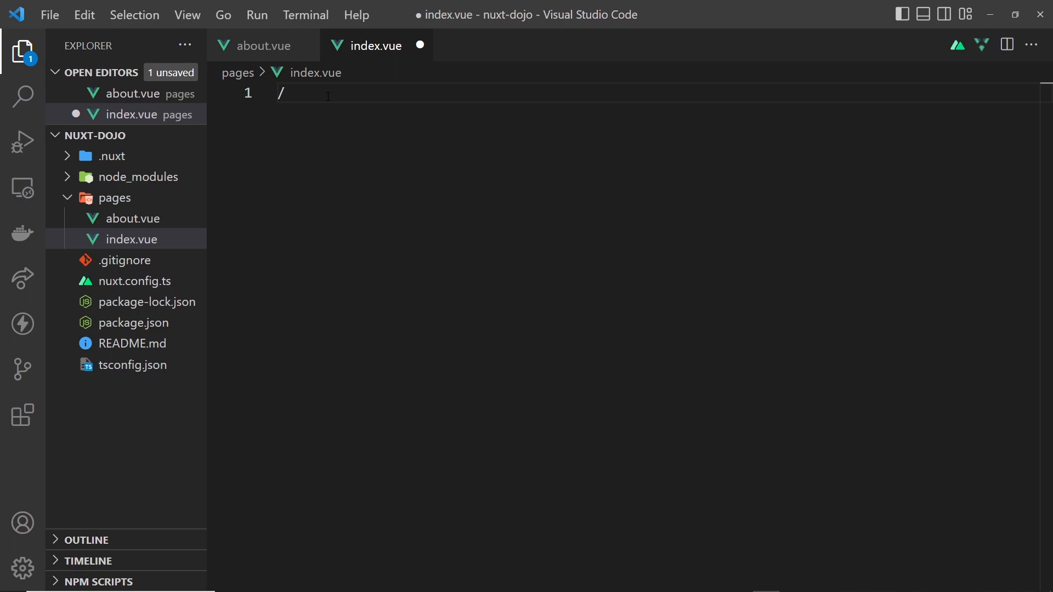
key(Backspace)
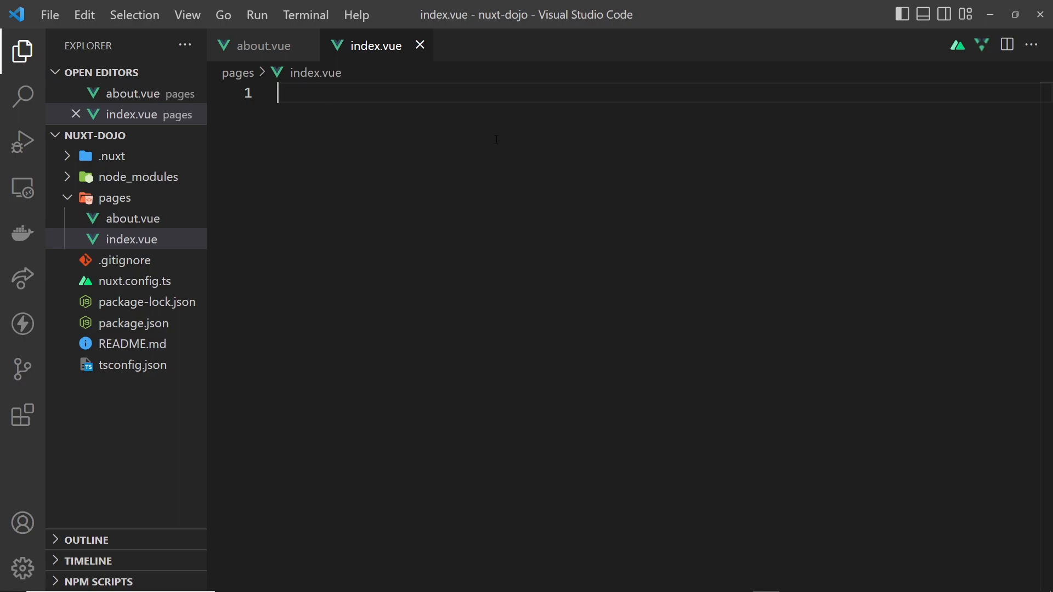
Insert a vbase component skeleton in index.vue and remove the scss lang attribute from the style block
text(vbase)
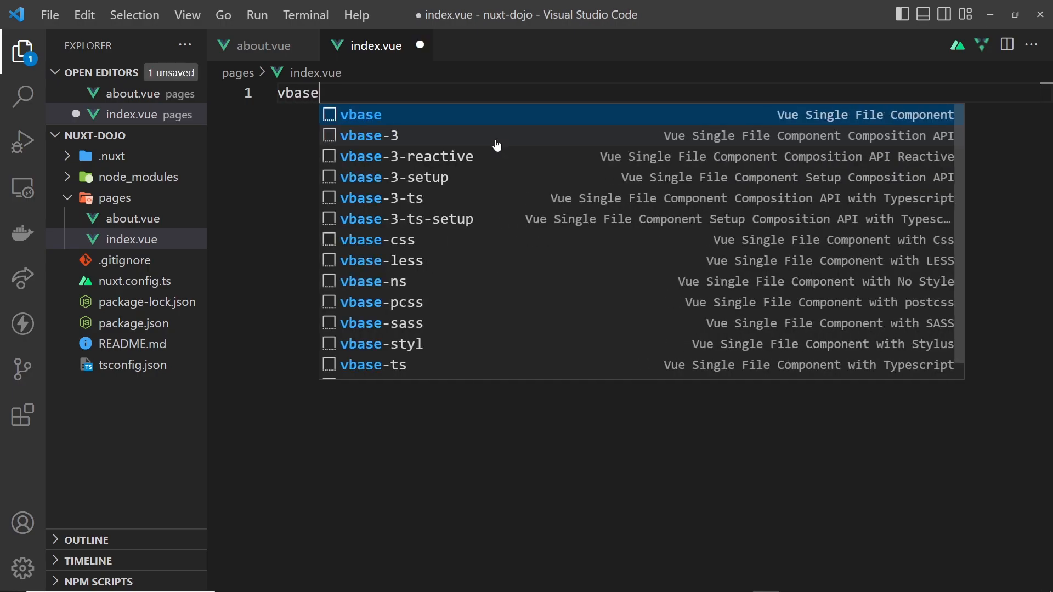
mouse_move(421, 257)
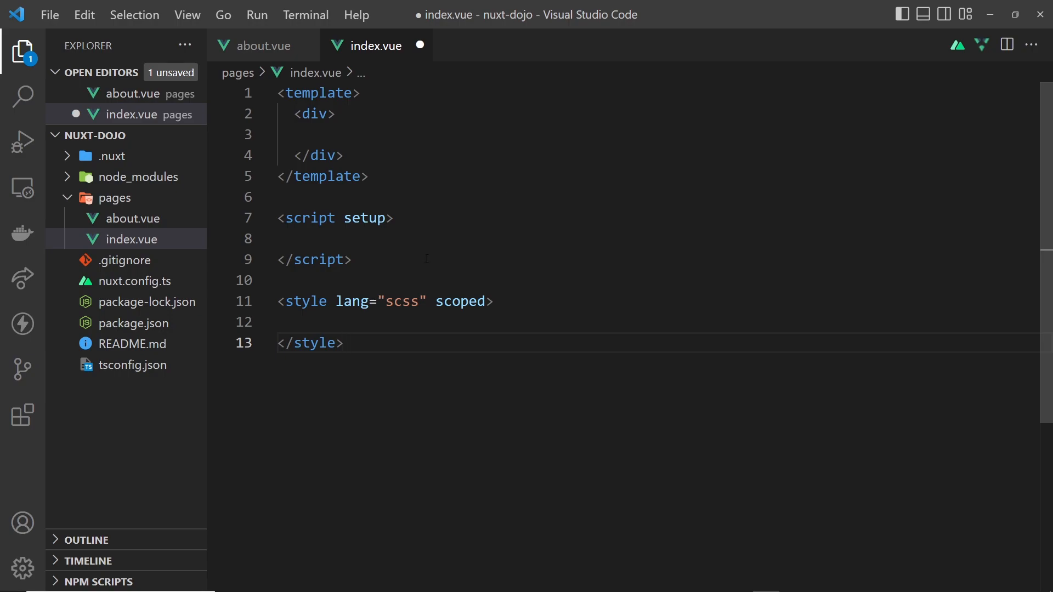
click(343, 156)
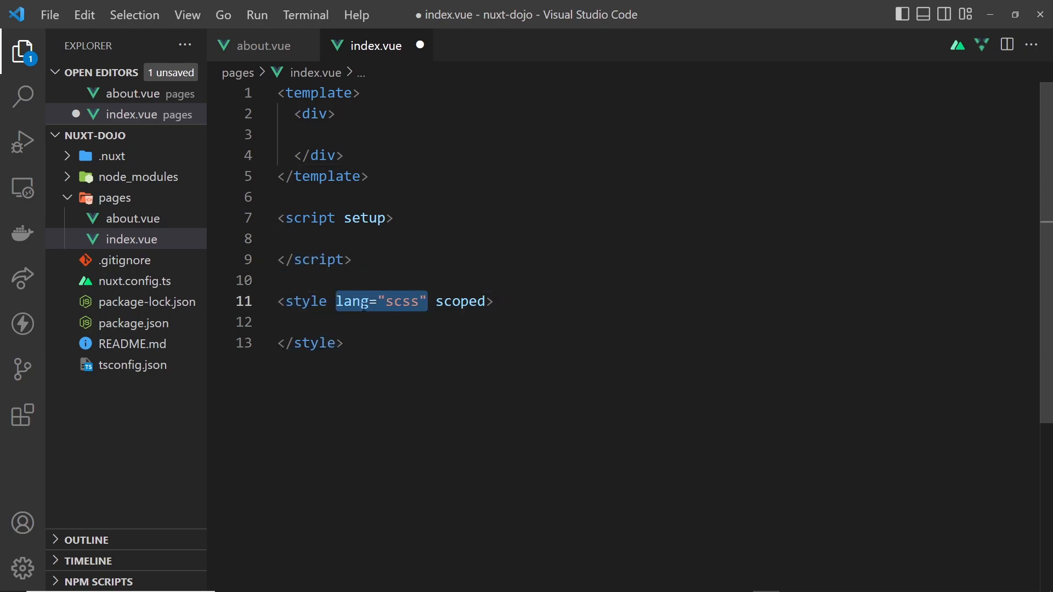
key(Delete)
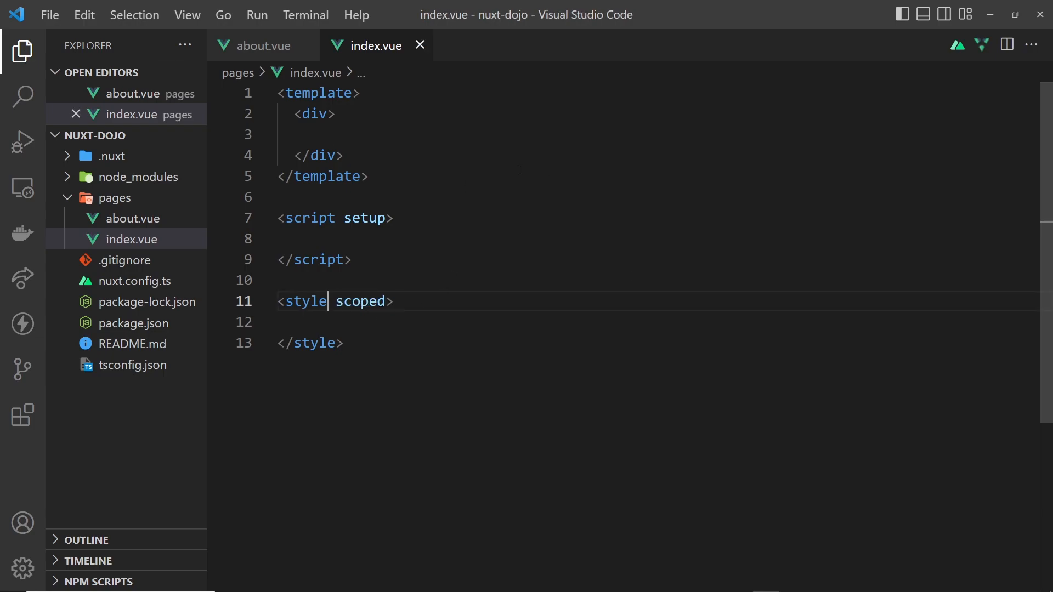
mouse_move(21, 418)
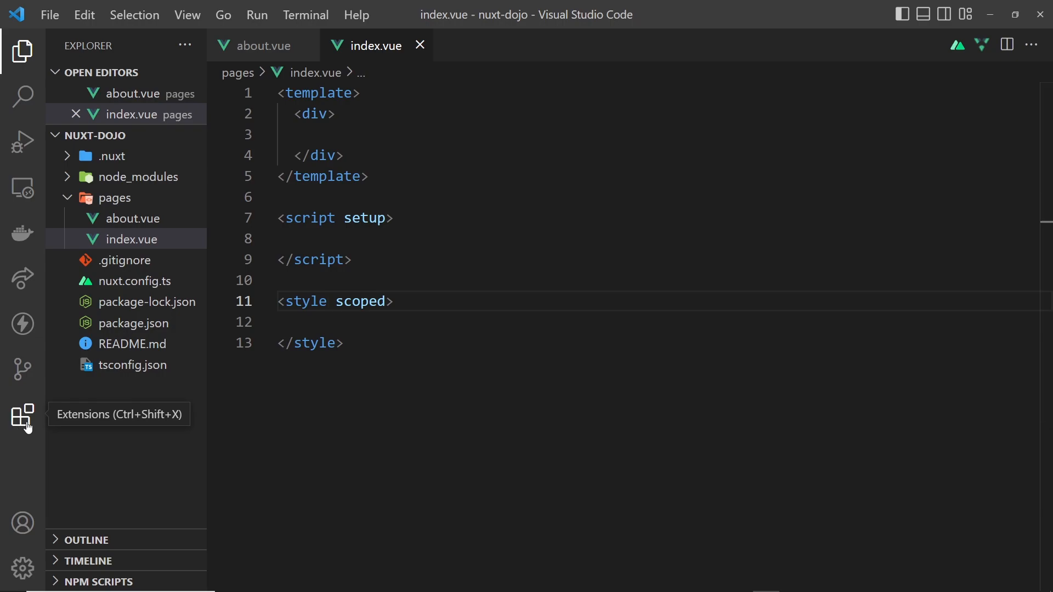
click(22, 411)
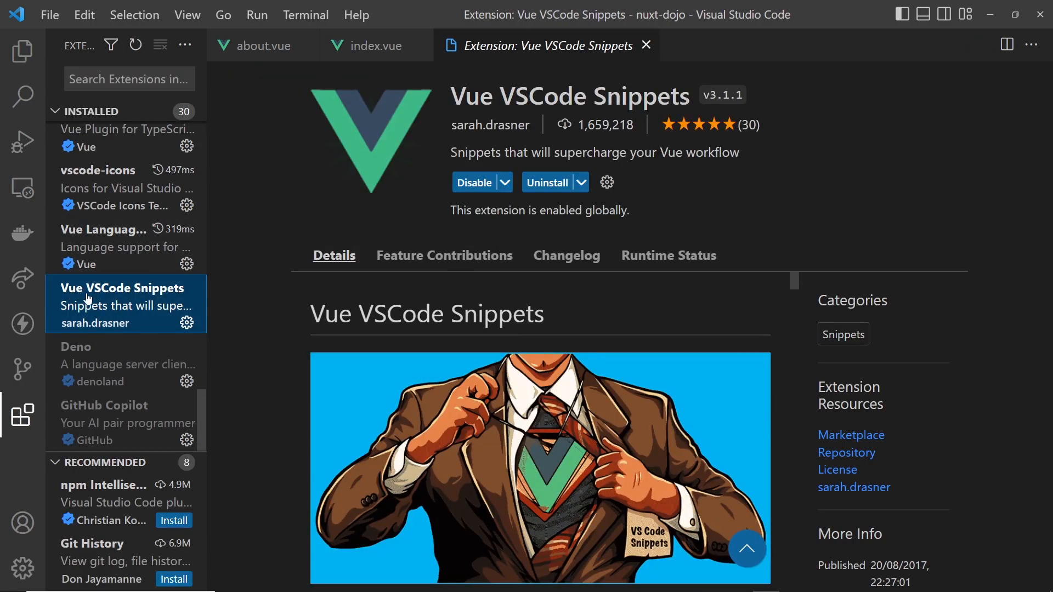
scroll(down, 3)
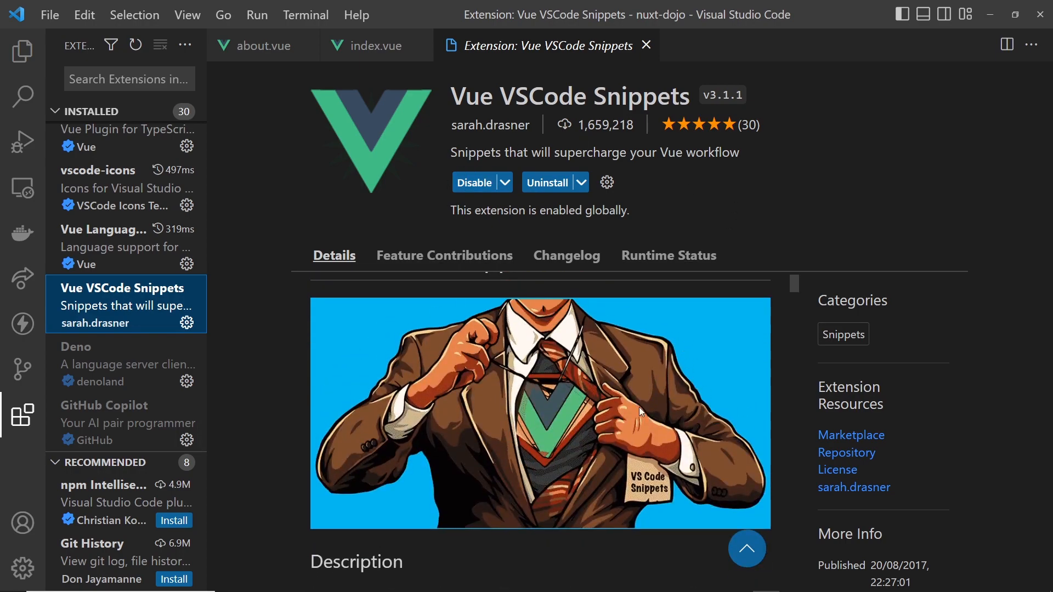
mouse_move(660, 402)
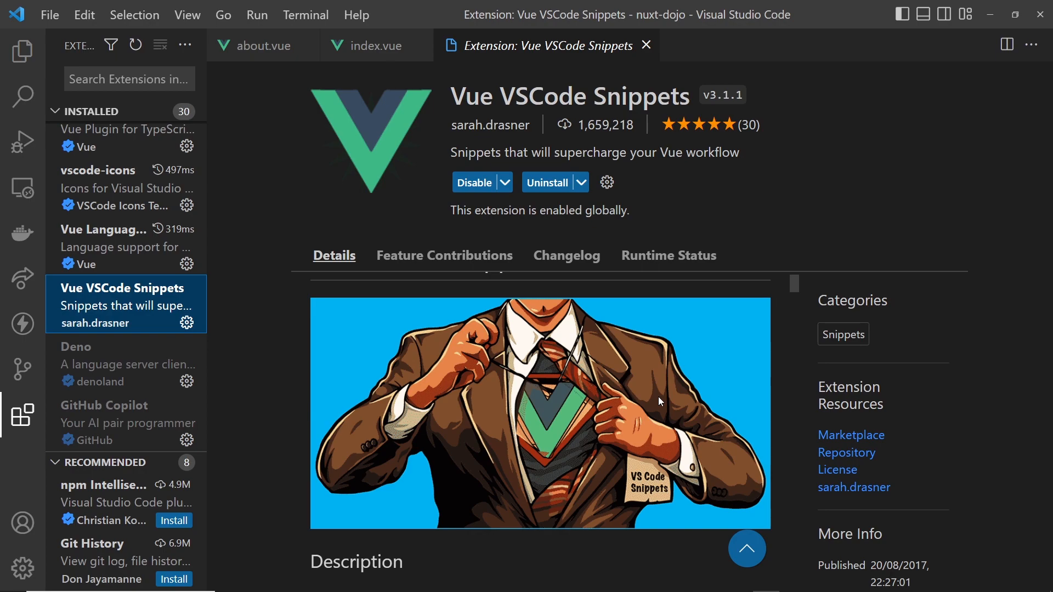
mouse_move(623, 10)
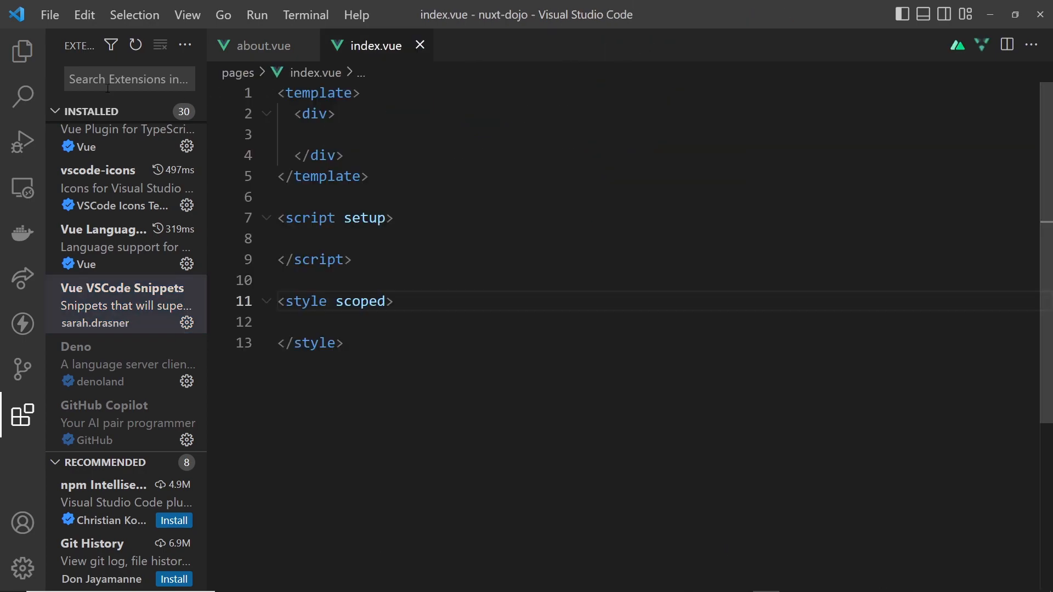
Add an <h2>Home</h2> heading and lorem placeholder paragraphs to index.vue's template
click(20, 51)
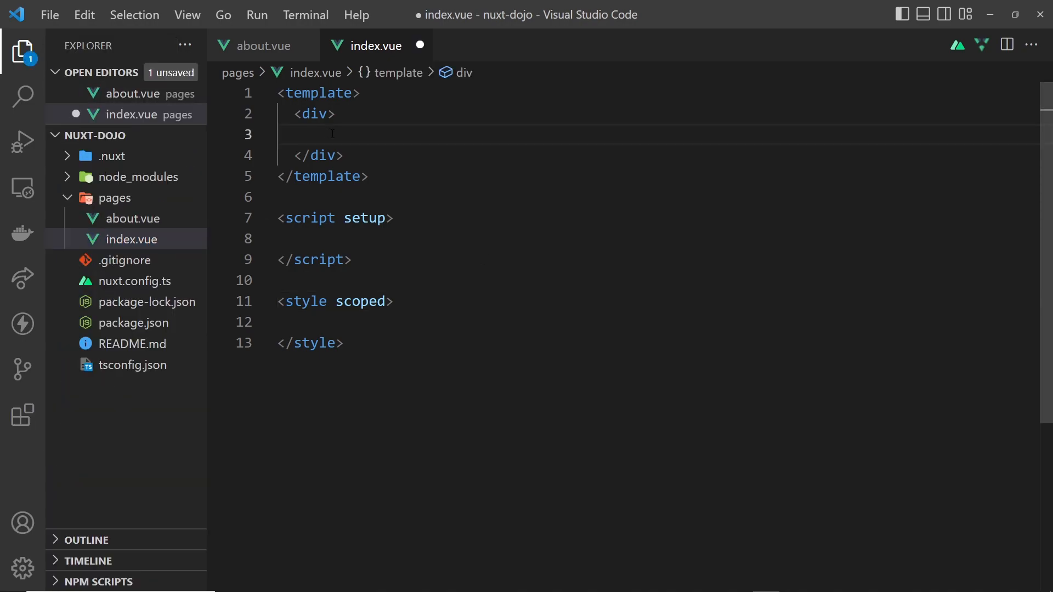
text(h2>H</h2>)
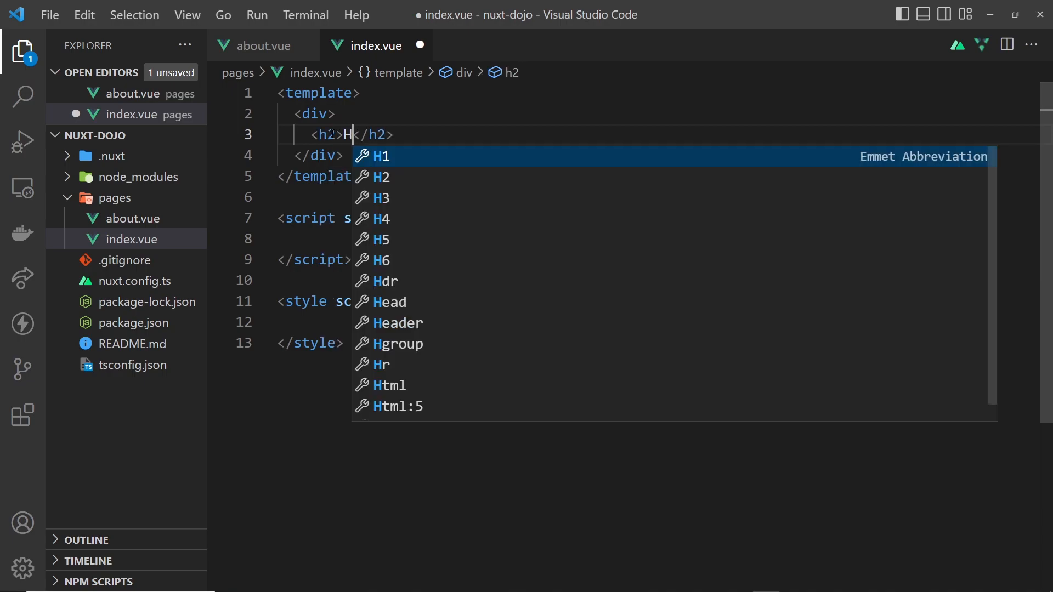
text(ome)
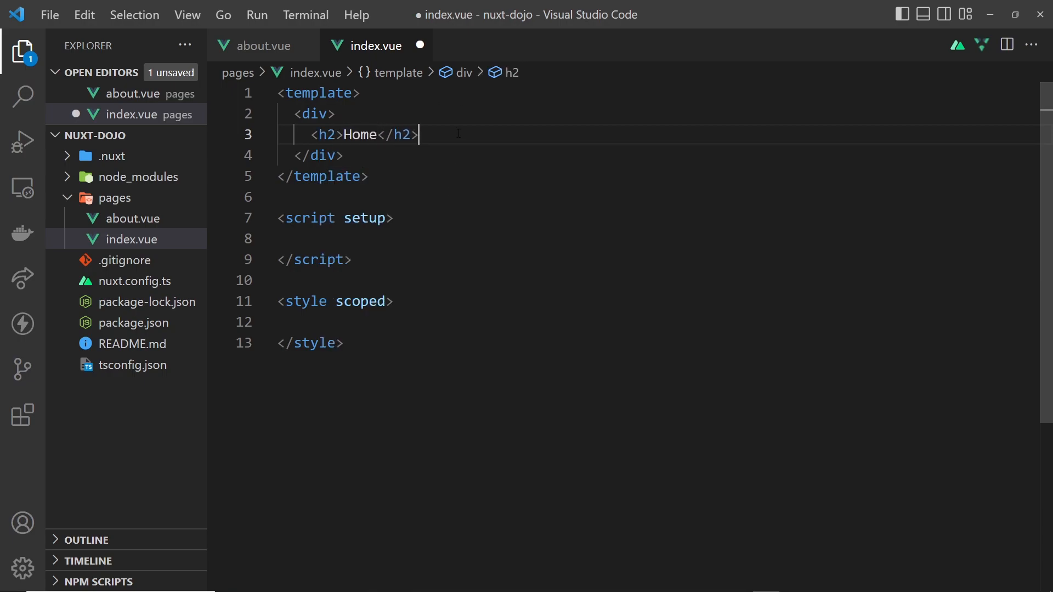
text(<p></p>)
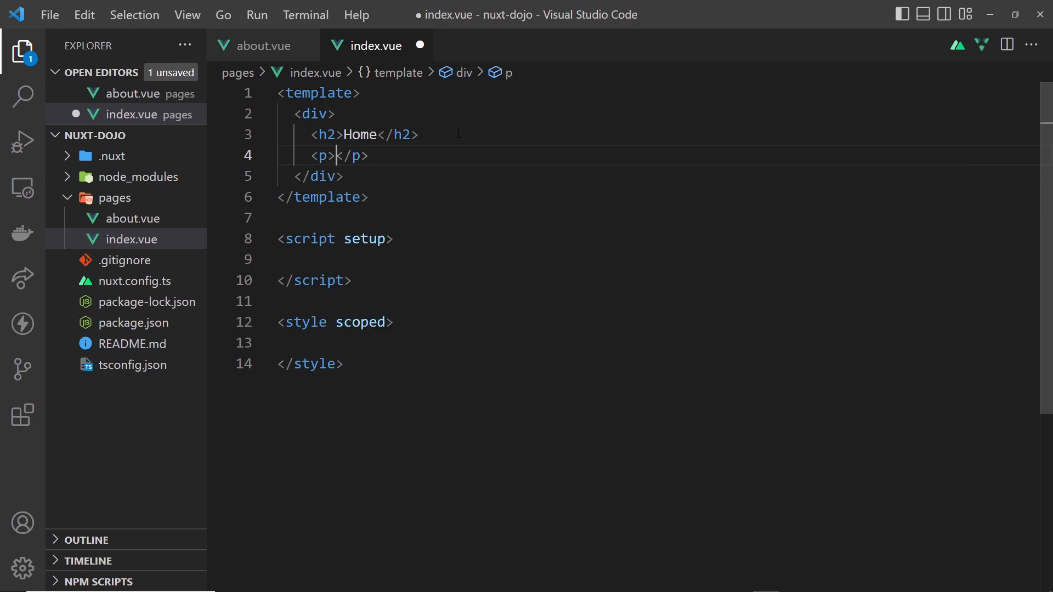
text(lor)
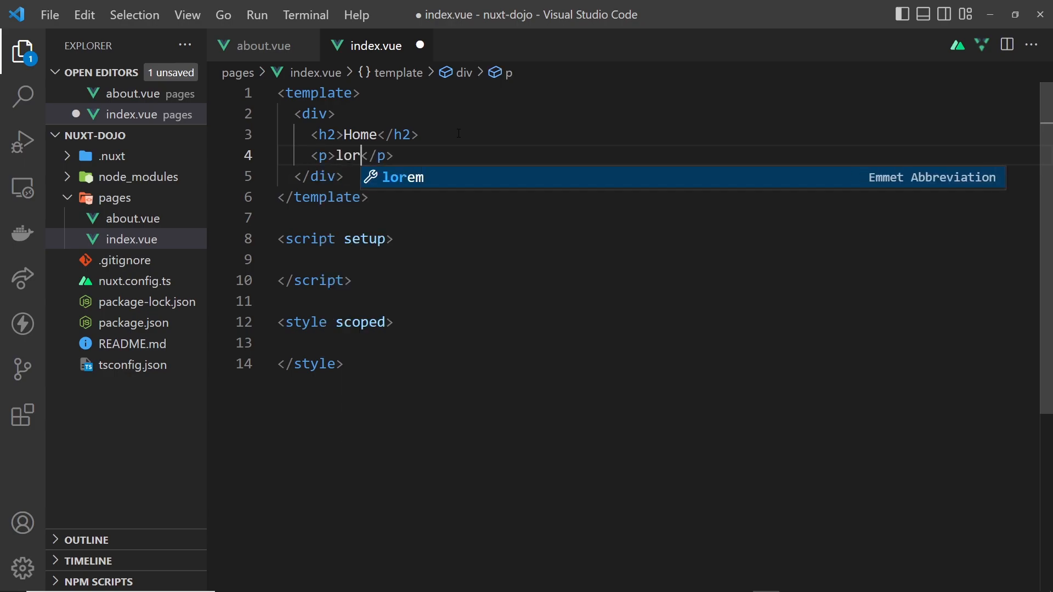
key(Tab)
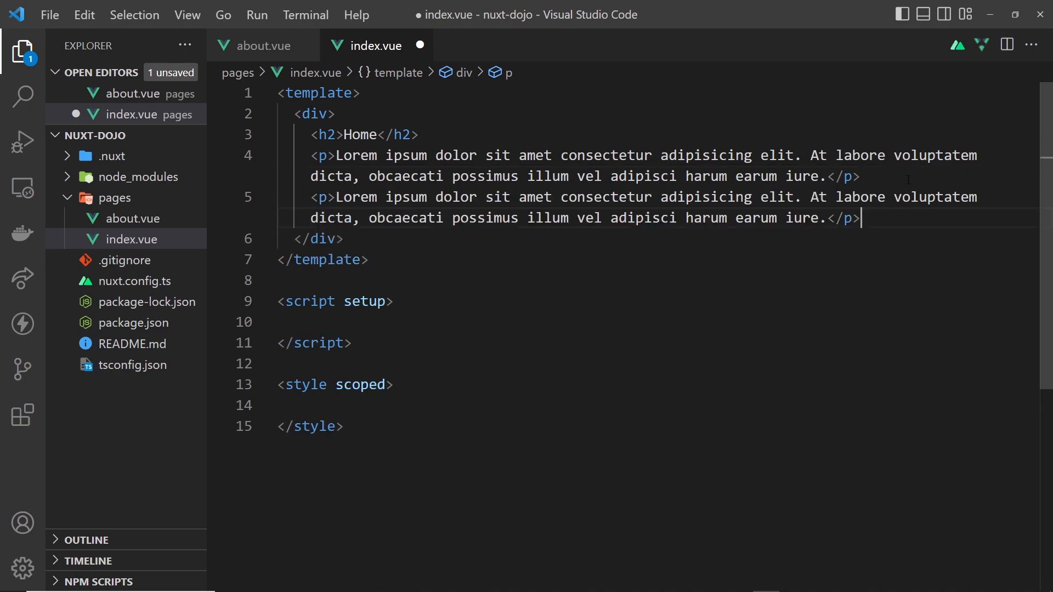
Add h2 and p rules with a paragraph margin in the scoped style block
click(340, 405)
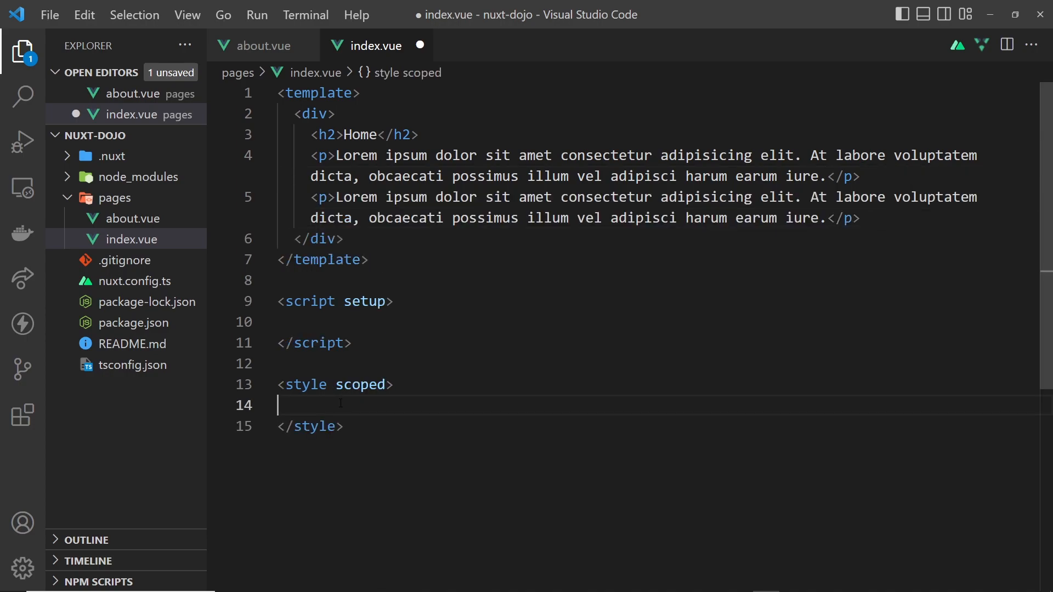
text(h2 {)
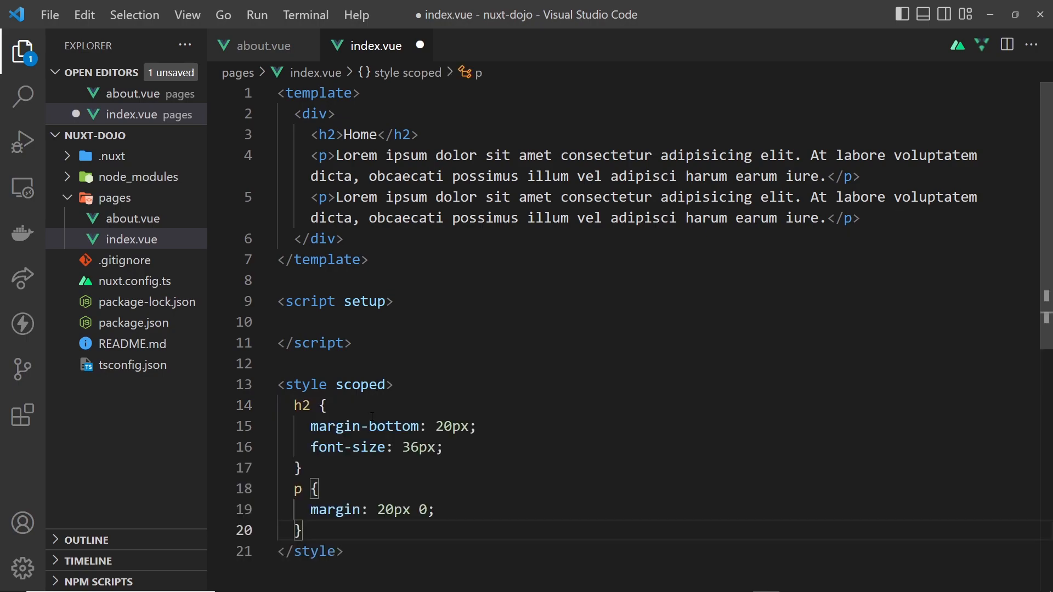
drag(292, 405, 301, 468)
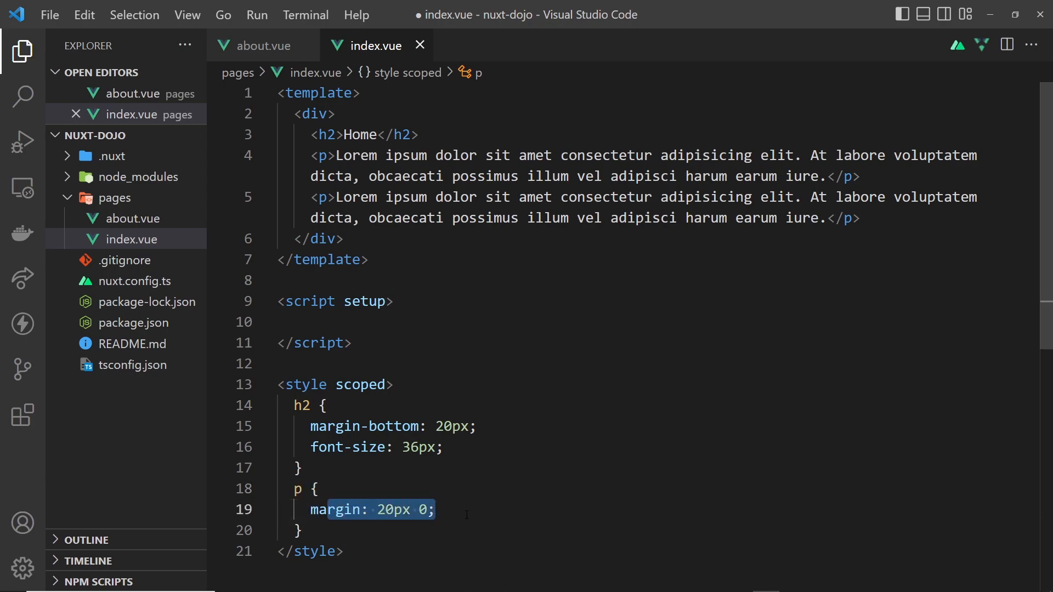
Reuse the component in about.vue with the heading changed to About and save it
key(Ctrl+a)
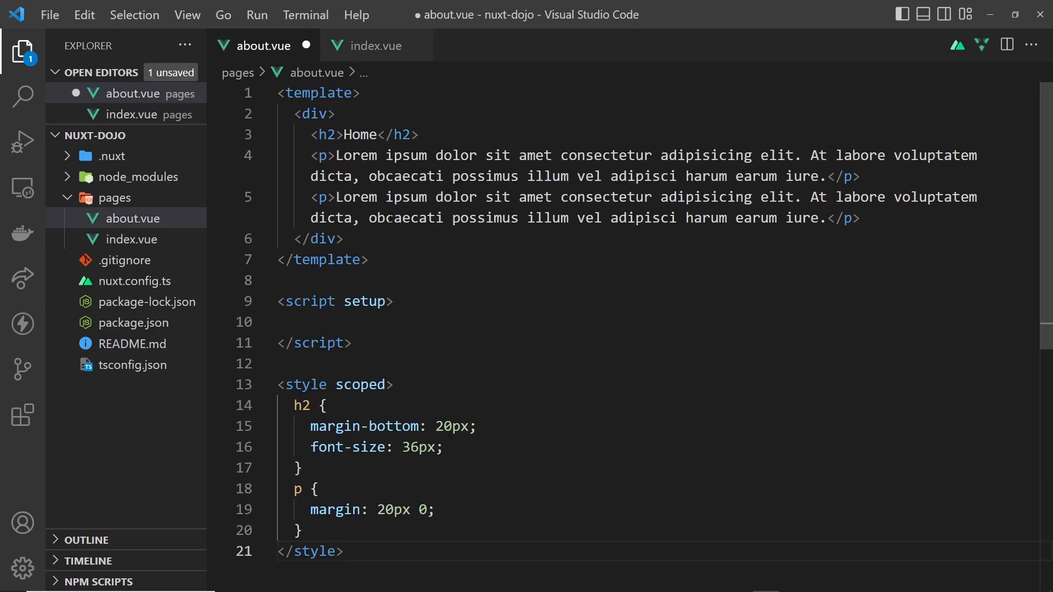
text(A)
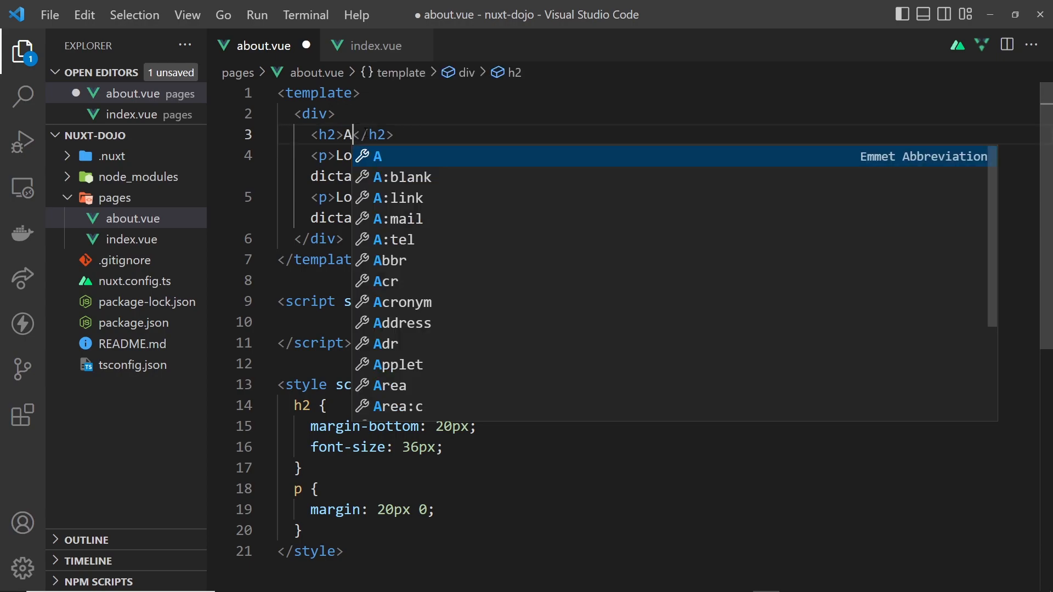
text(bout)
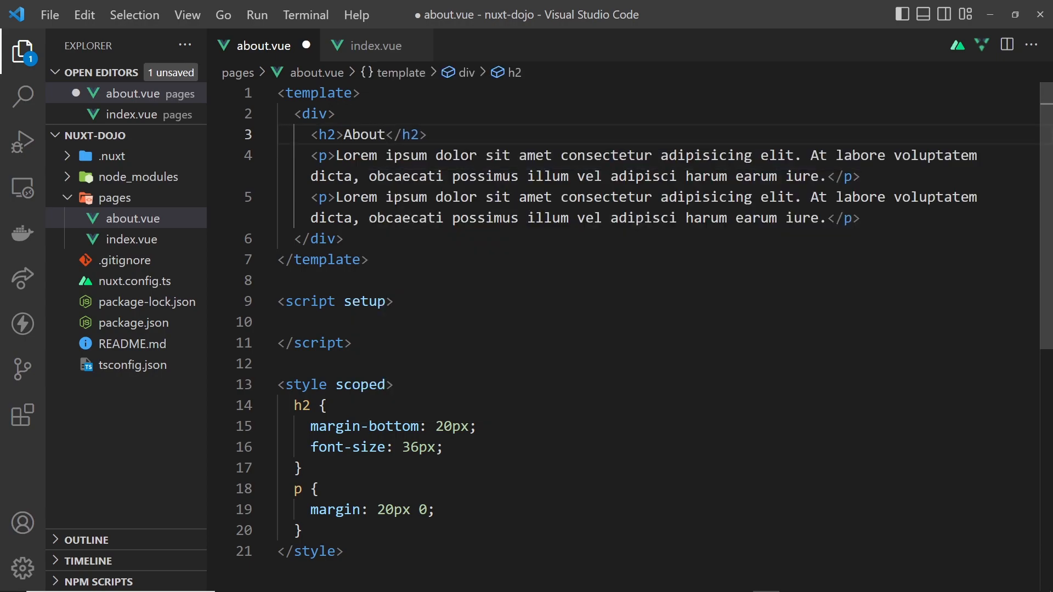
key(Ctrl+s)
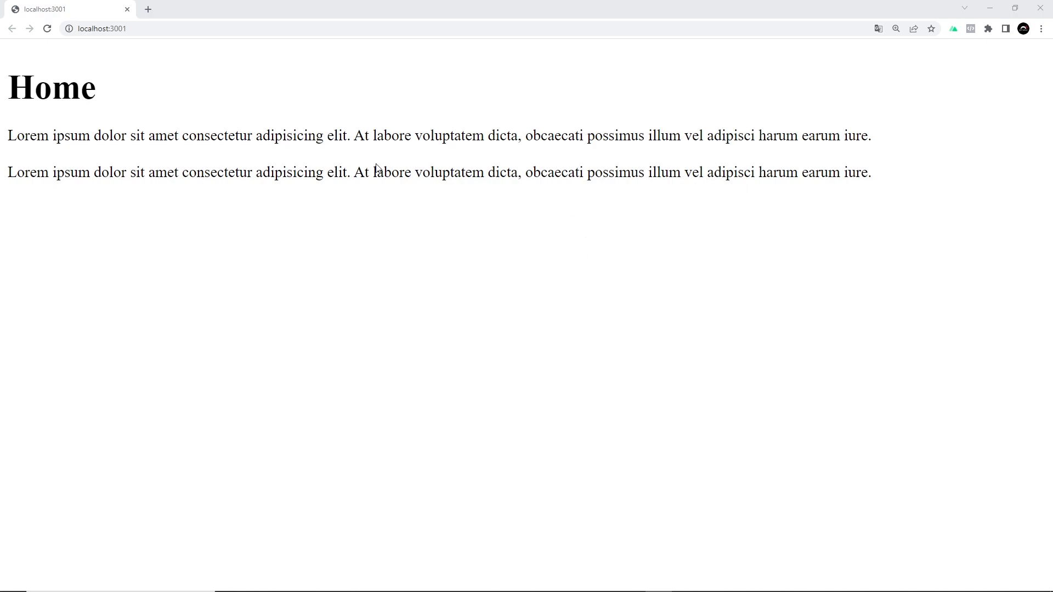
mouse_move(146, 77)
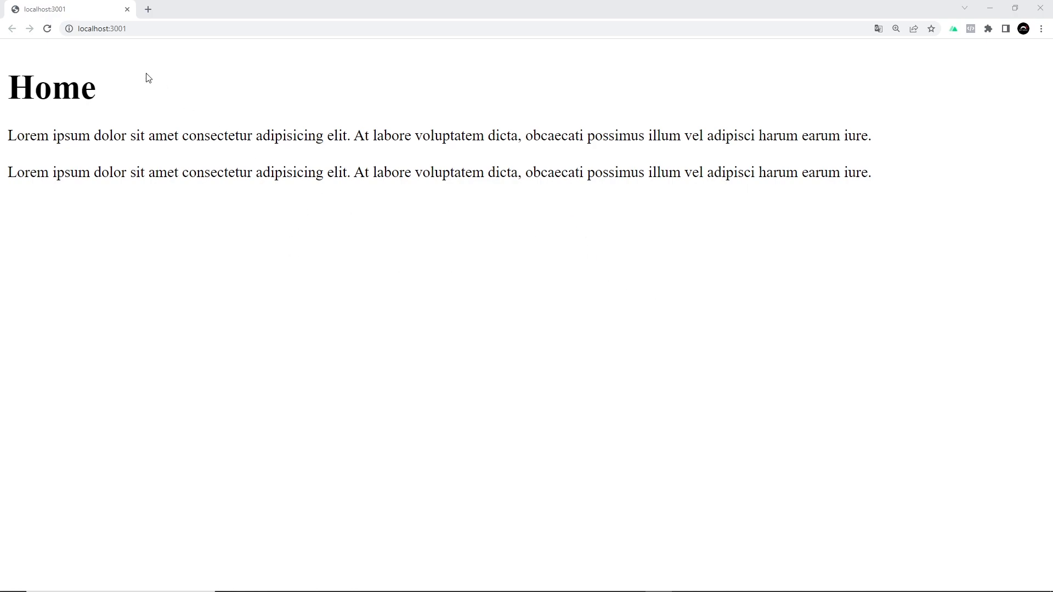
mouse_move(360, 254)
text(/abou)
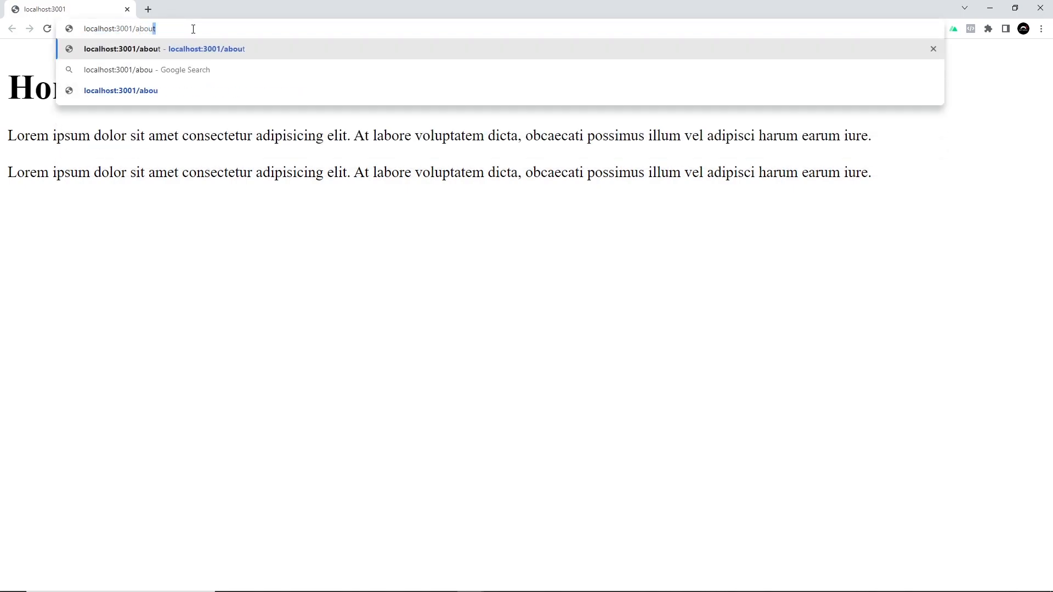
Load localhost:3001/about in Chrome to view the About page
key(Enter)
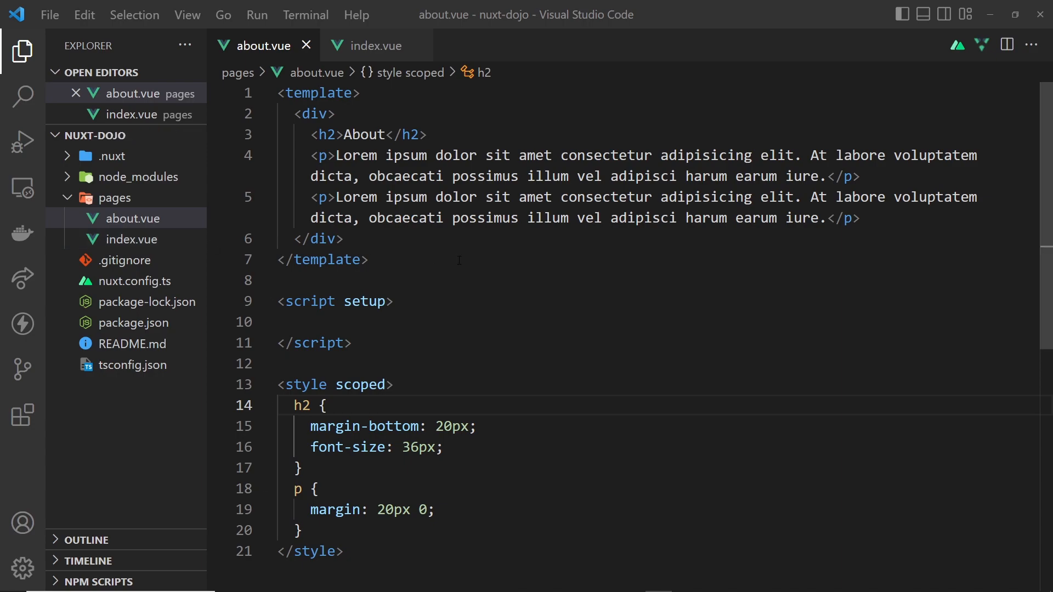
mouse_move(137, 202)
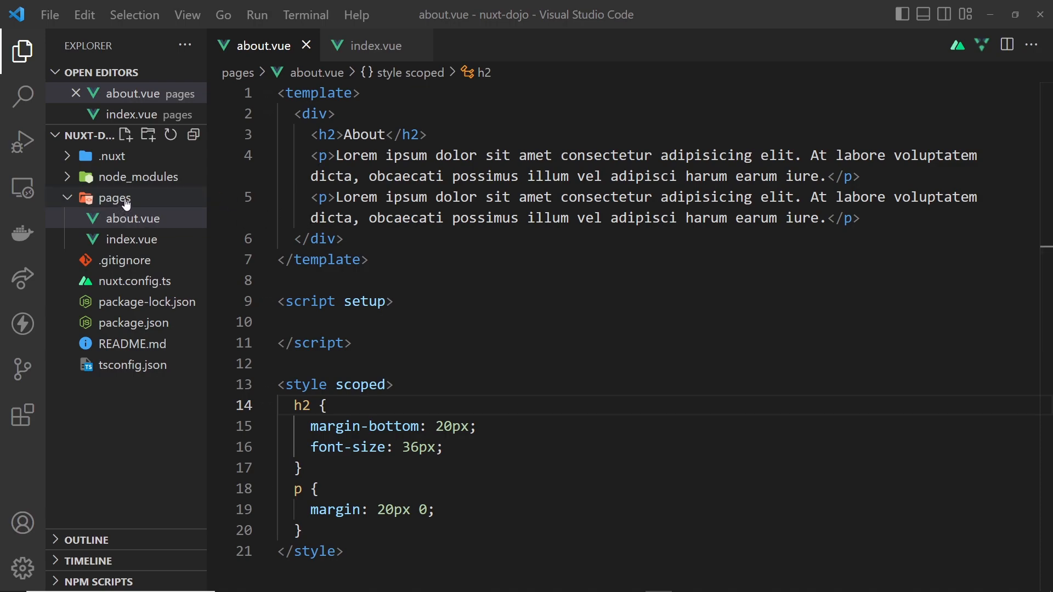
Create a products folder inside the pages folder
click(114, 197)
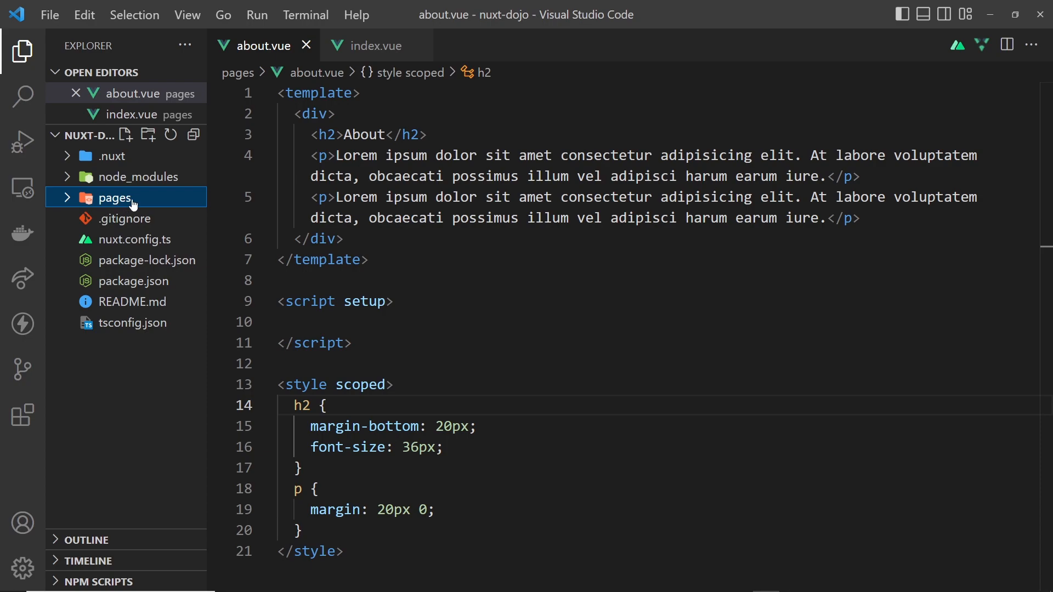
click(115, 198)
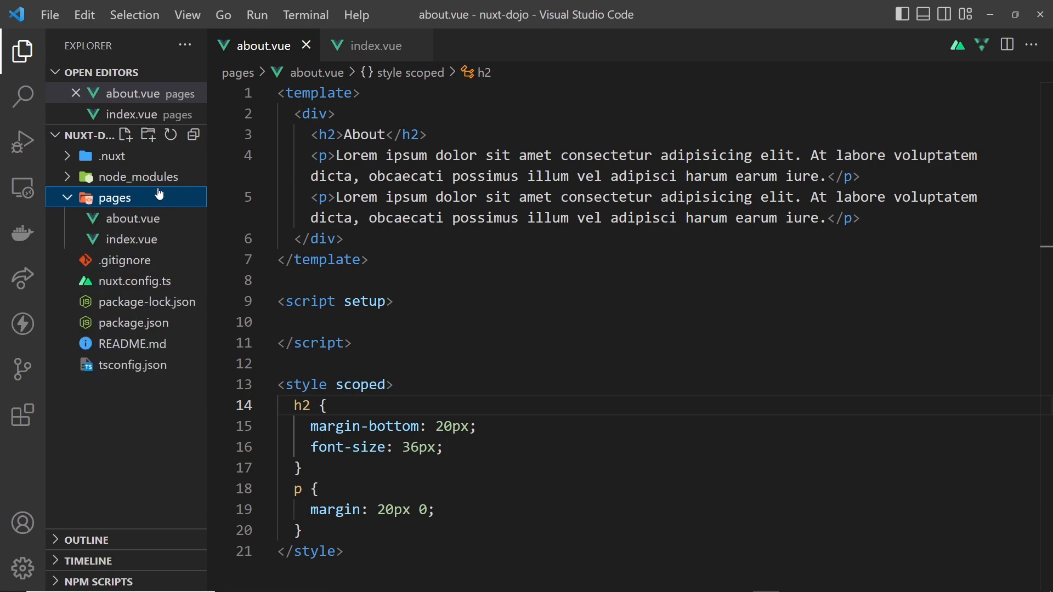
click(148, 135)
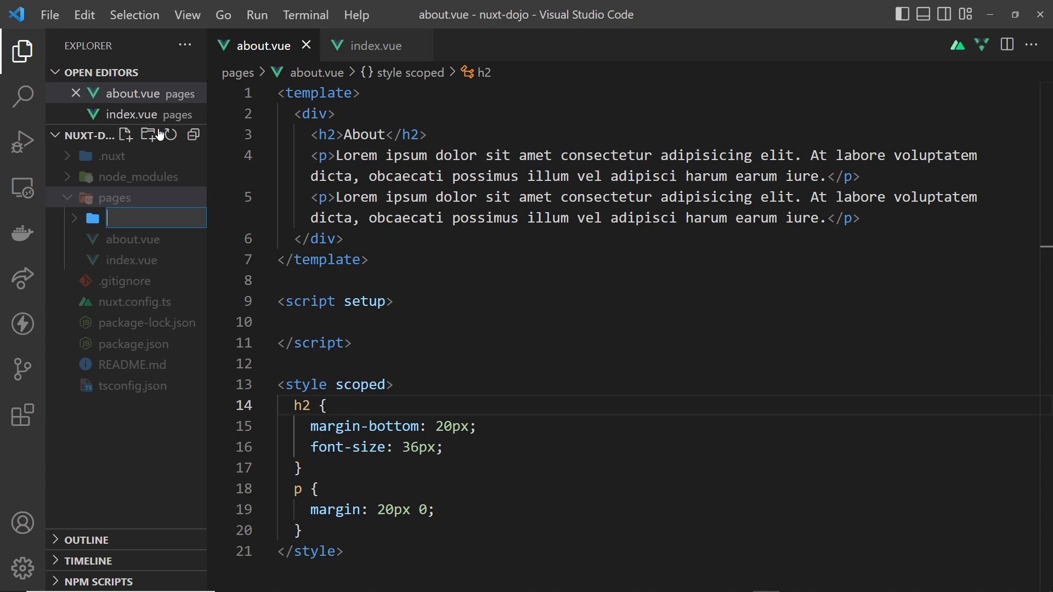
text(products)
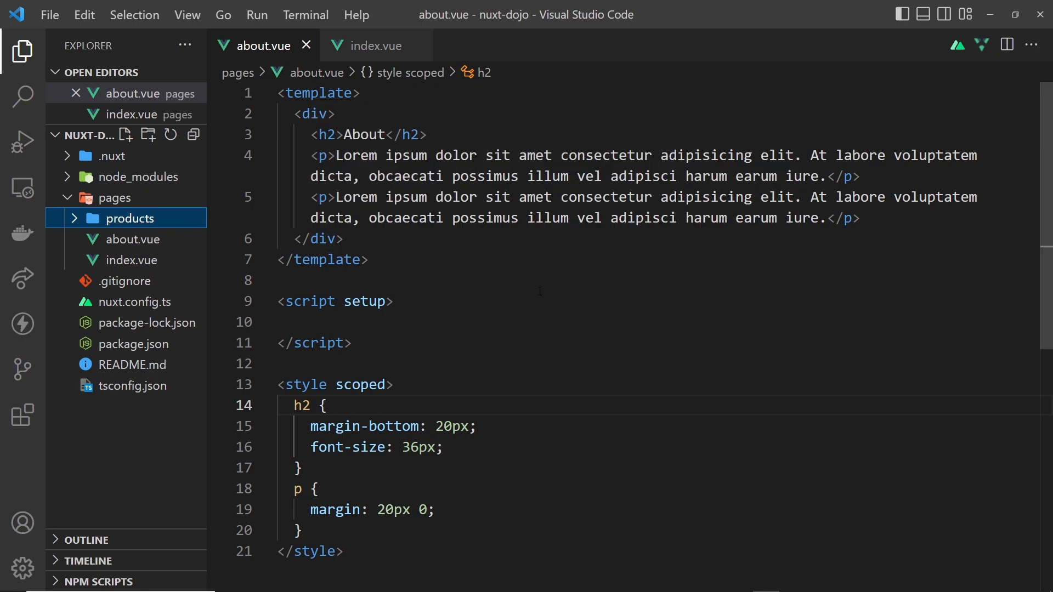
mouse_move(125, 138)
text(hello)
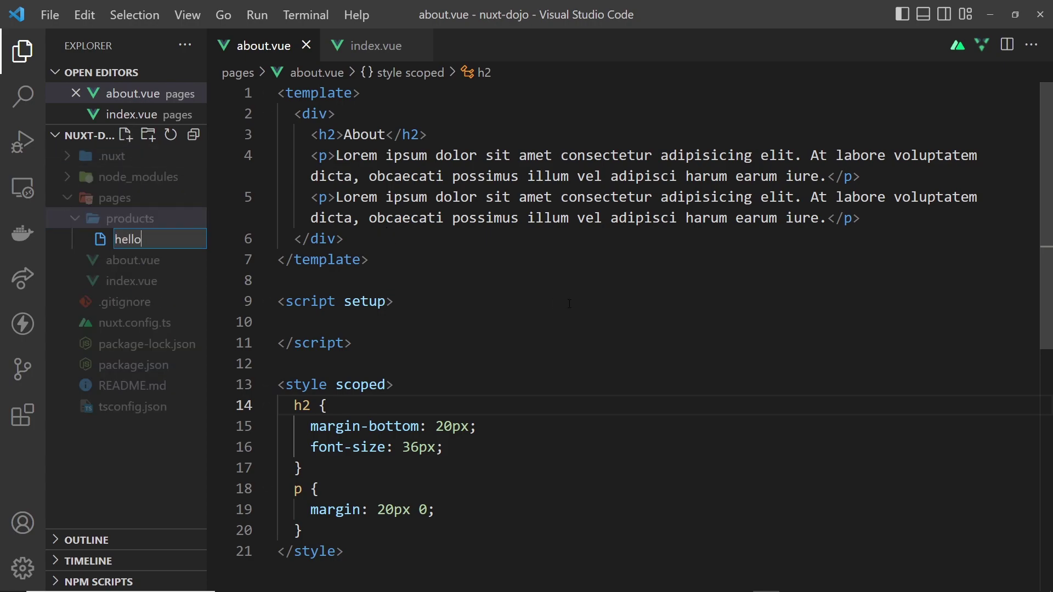
Create hello.vue inside pages/products and write a /products/h path line in it
key(Enter)
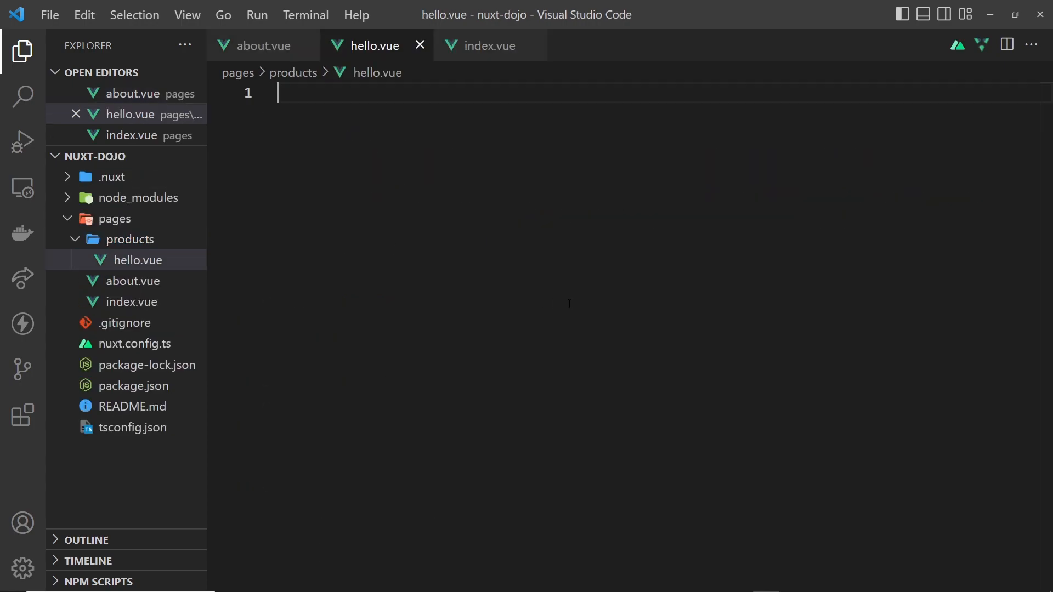
text(/produ)
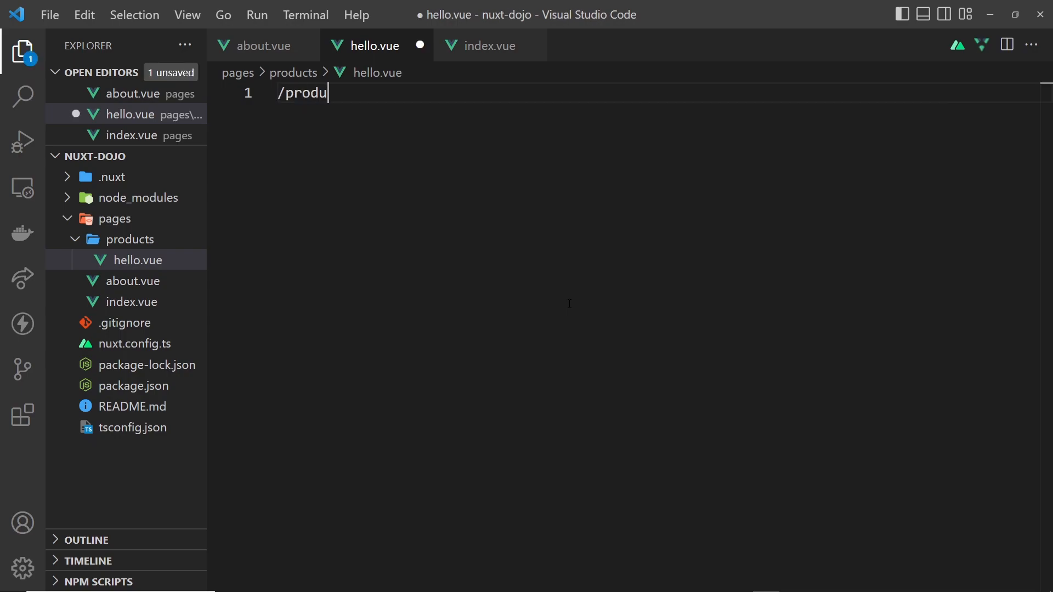
text(cts/h)
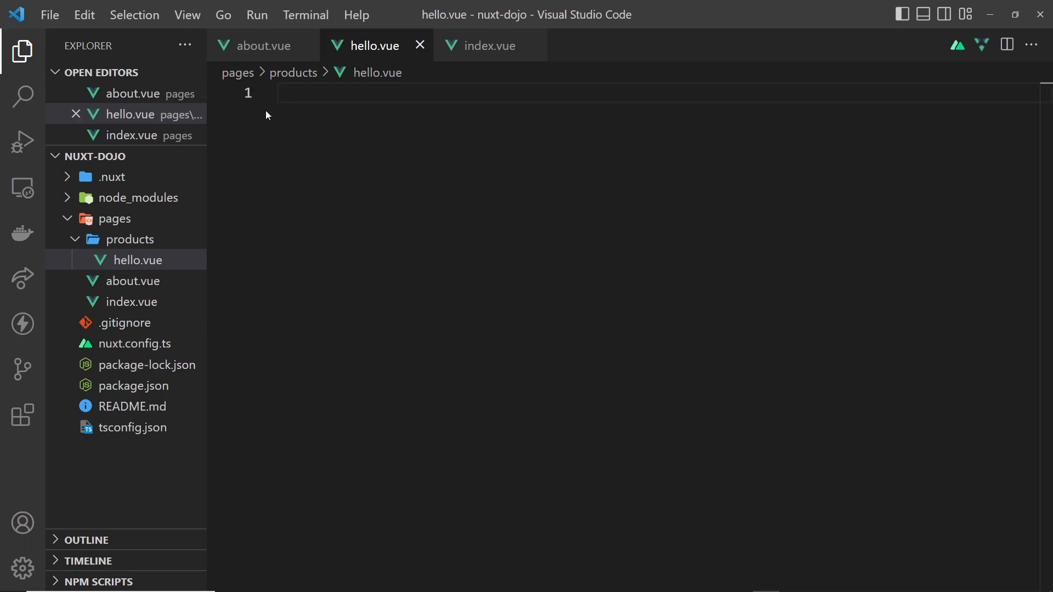
Rename hello.vue to index.vue and write /products as a placeholder line in it
right_click(125, 260)
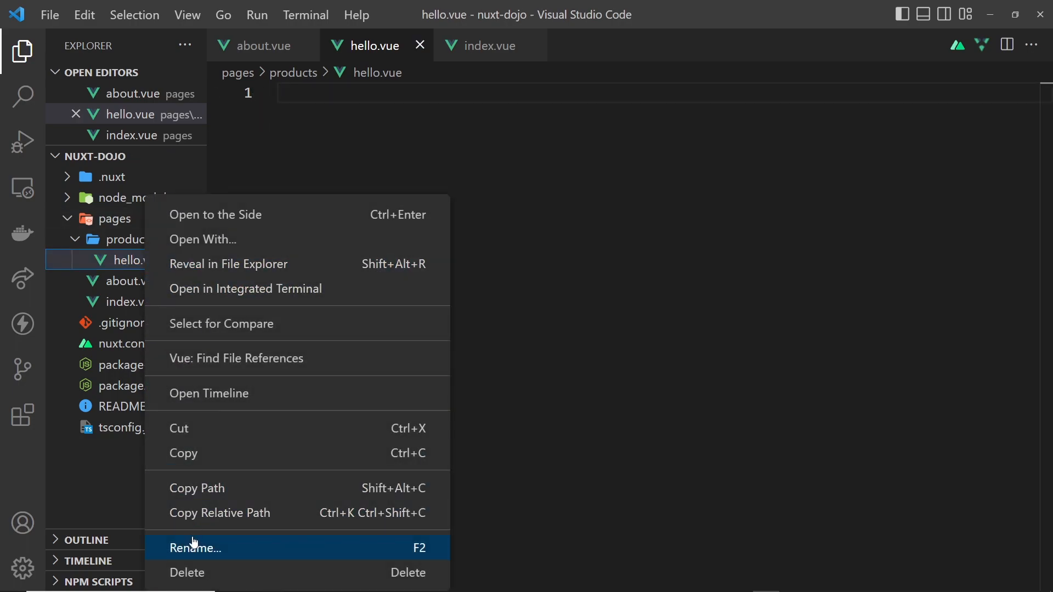
click(195, 549)
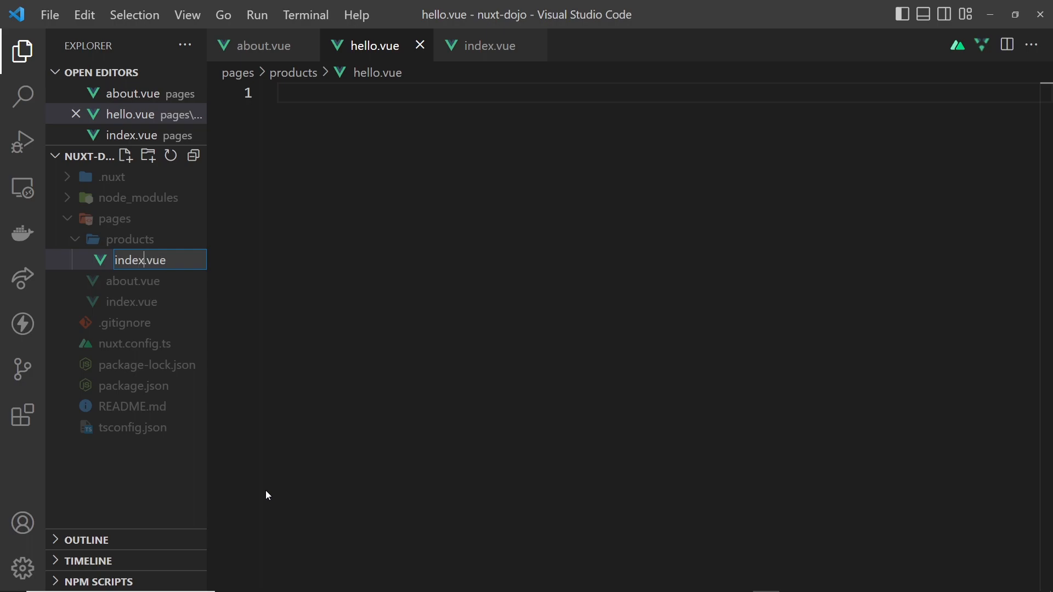
key(Enter)
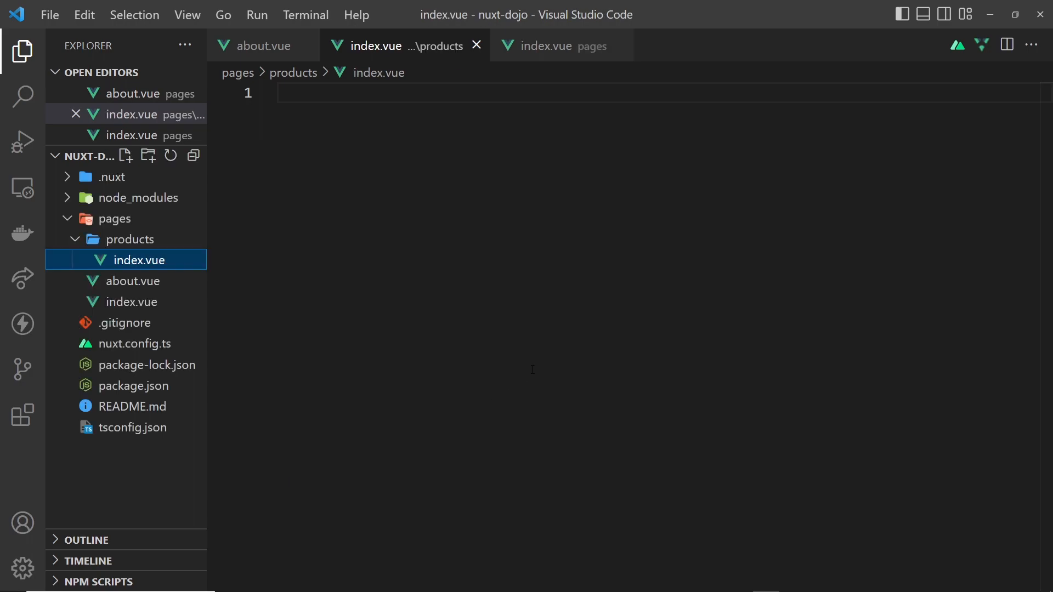
text(/)
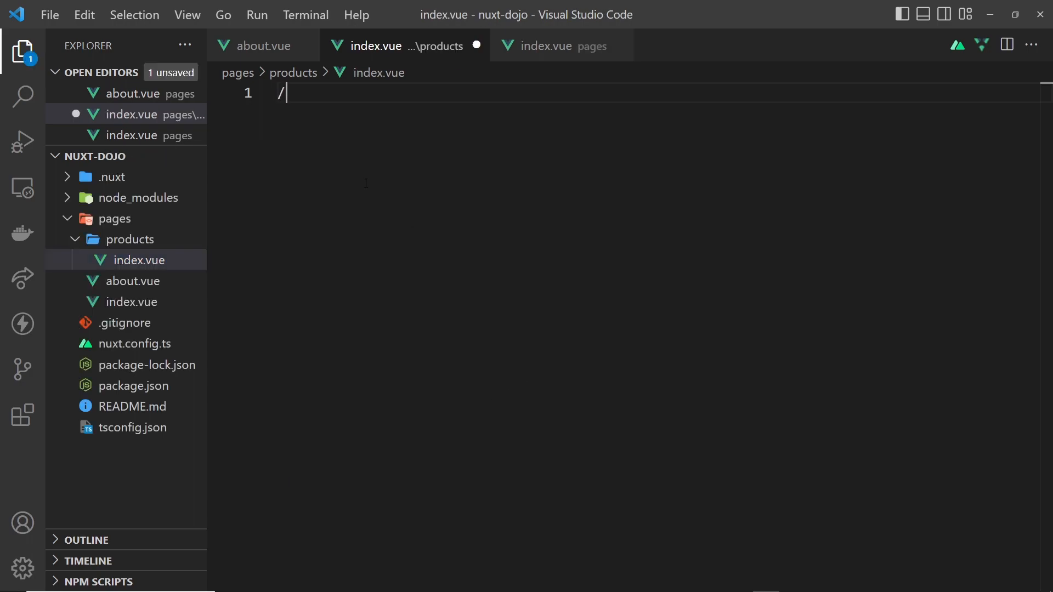
text(products)
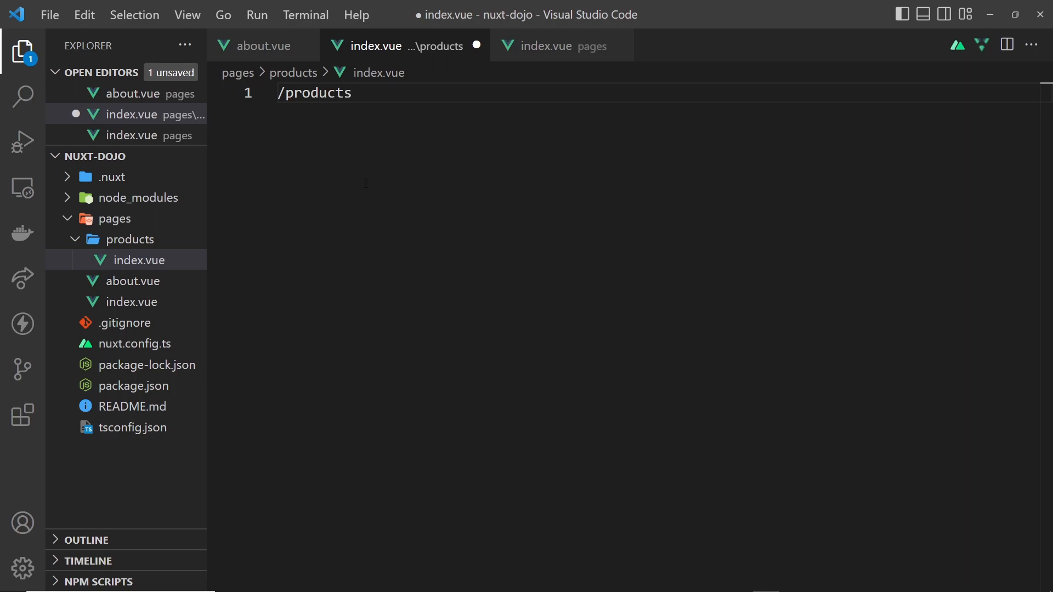
mouse_move(112, 302)
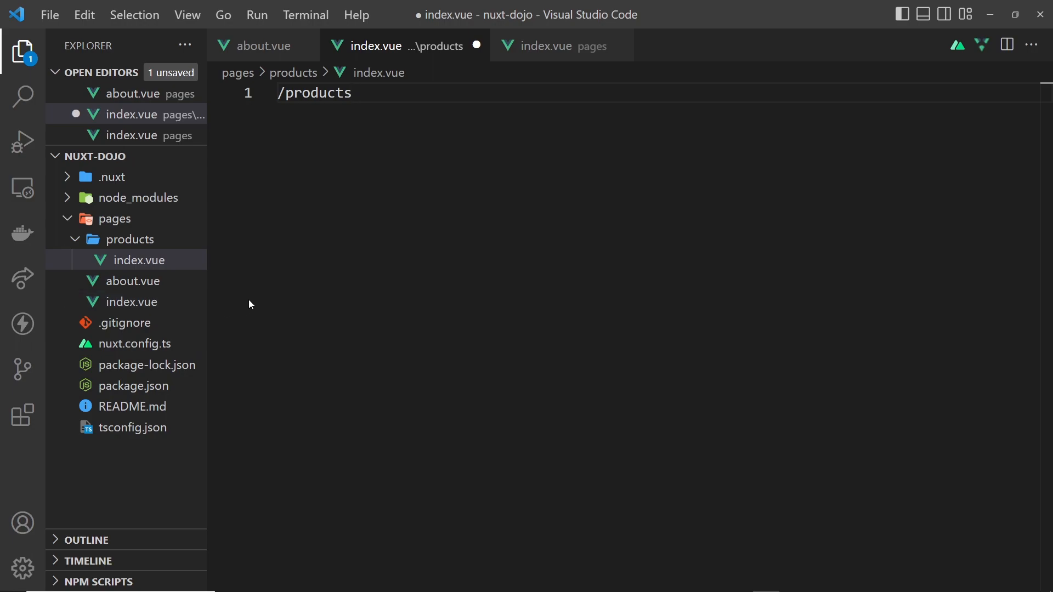
mouse_move(145, 250)
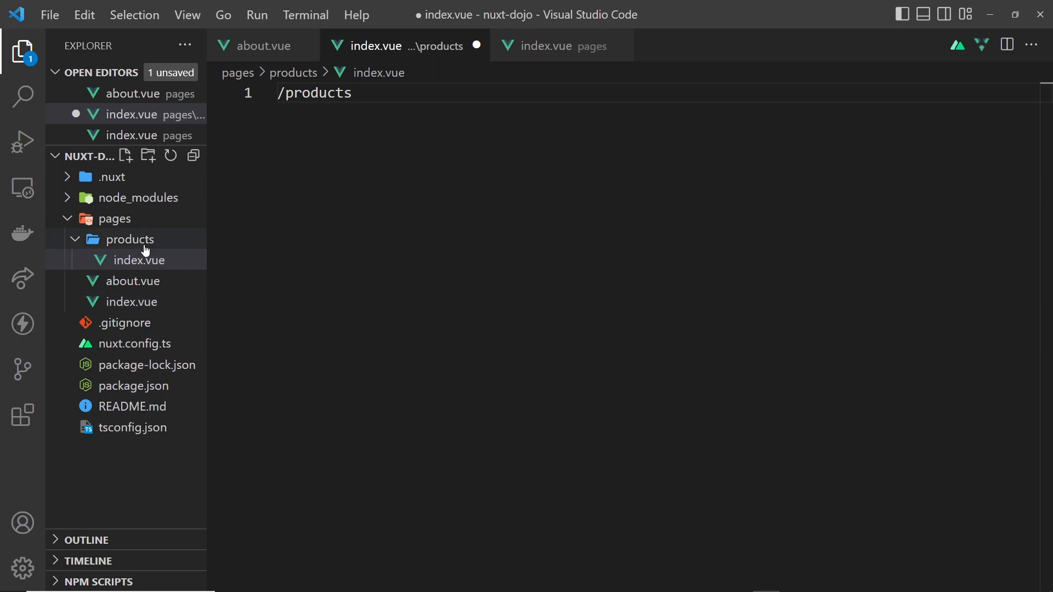
mouse_move(132, 242)
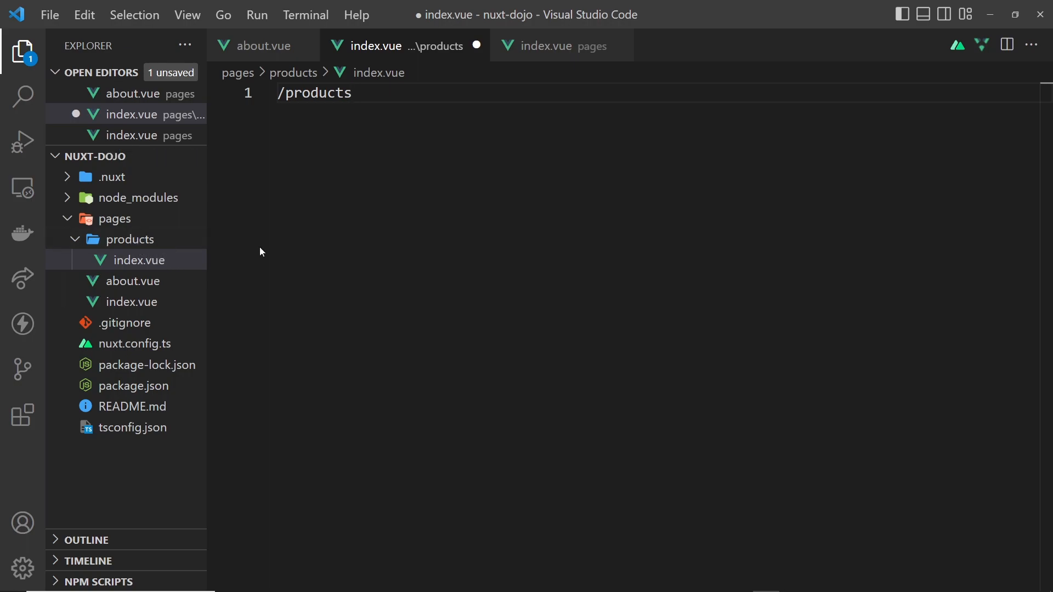
mouse_move(268, 274)
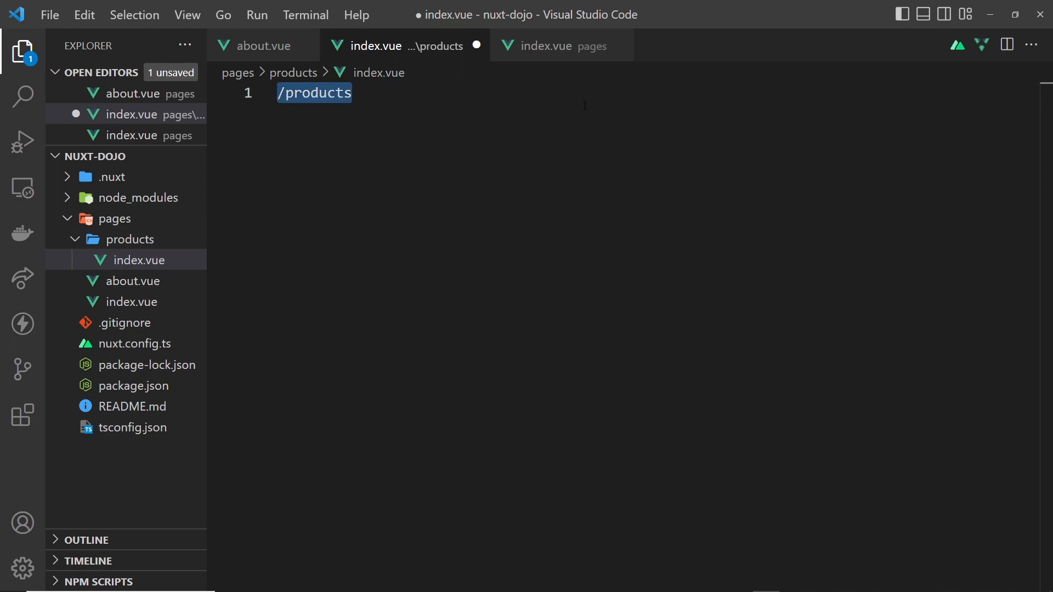
Replace the placeholder with a vbase skeleton whose paragraph reads Products, and save
key(Delete)
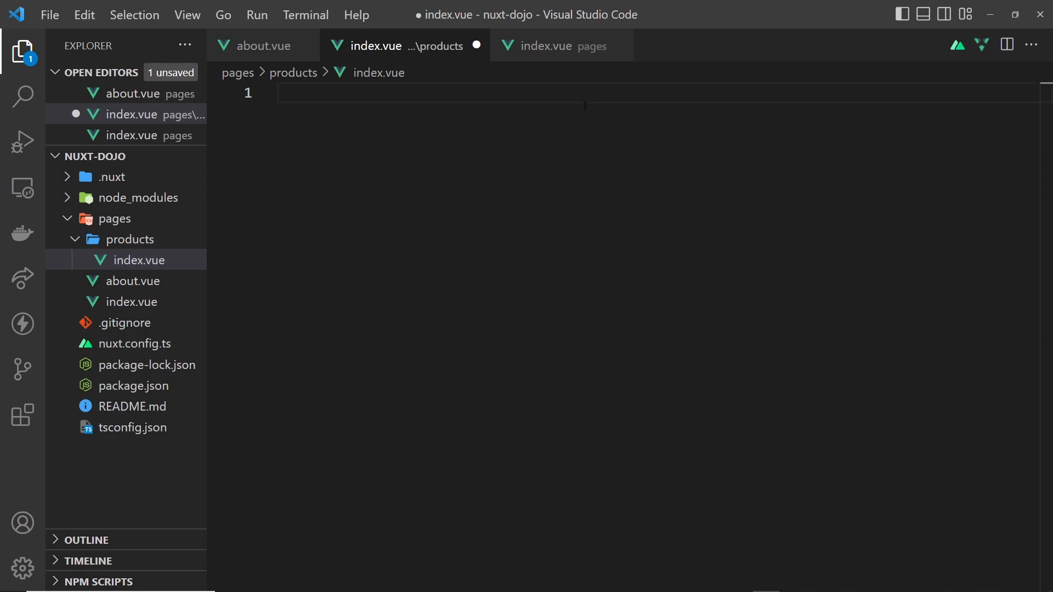
text(vbase-)
text(<p></p>)
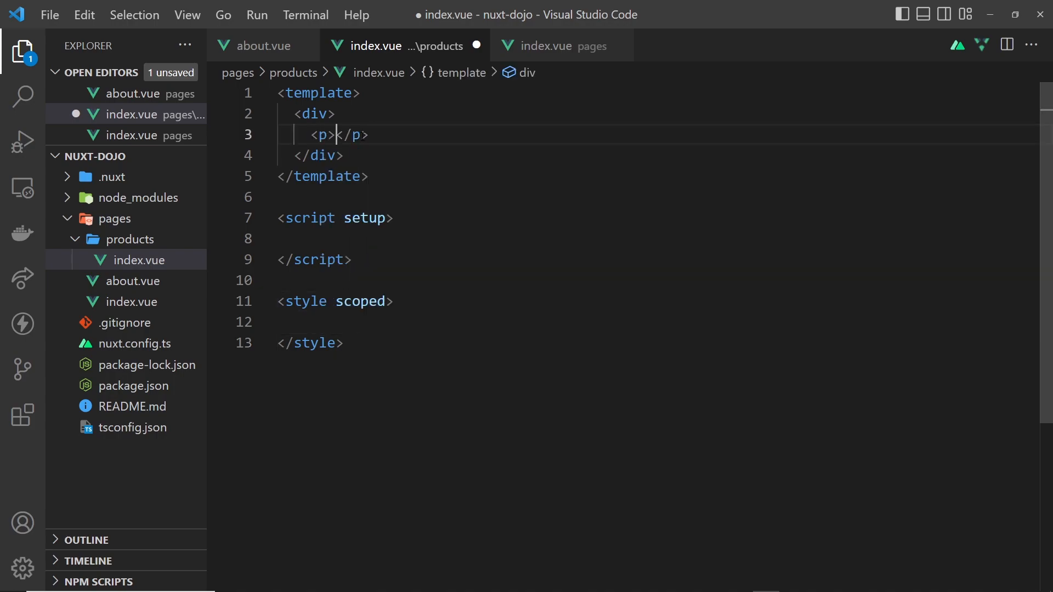
text(Products)
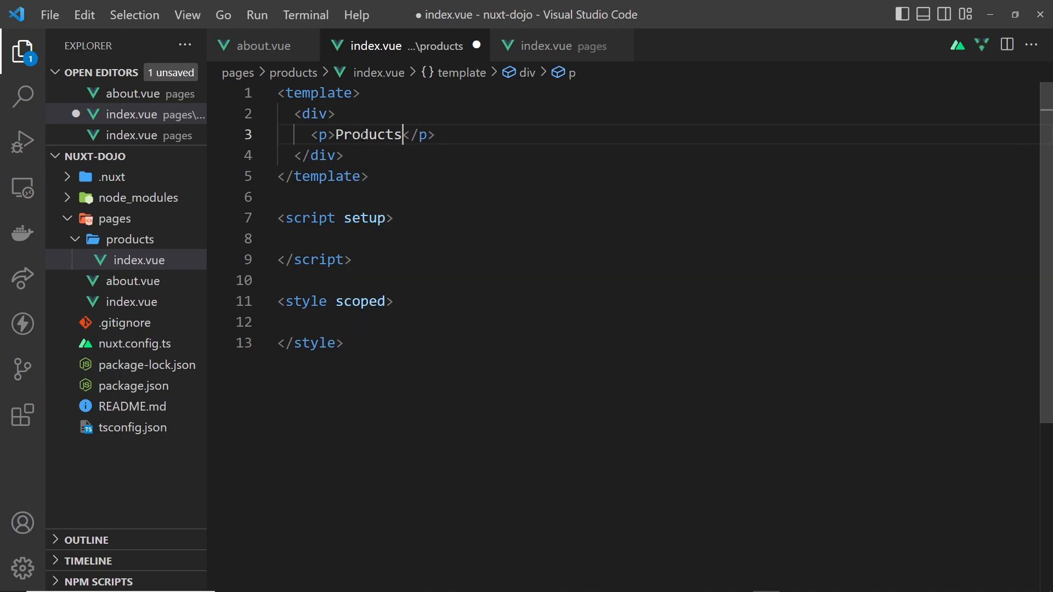
key(Ctrl+S)
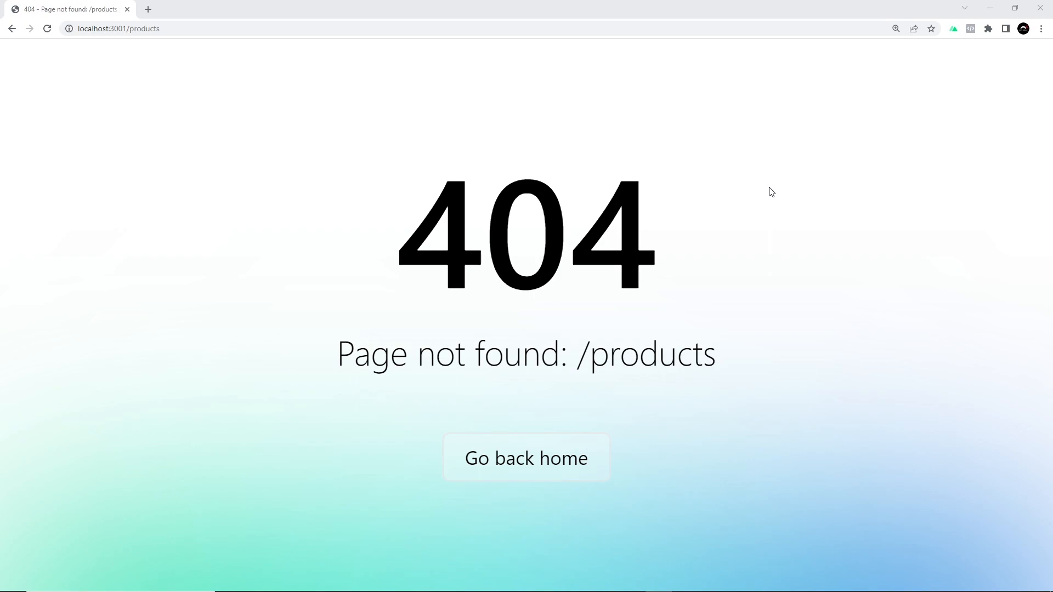
click(158, 28)
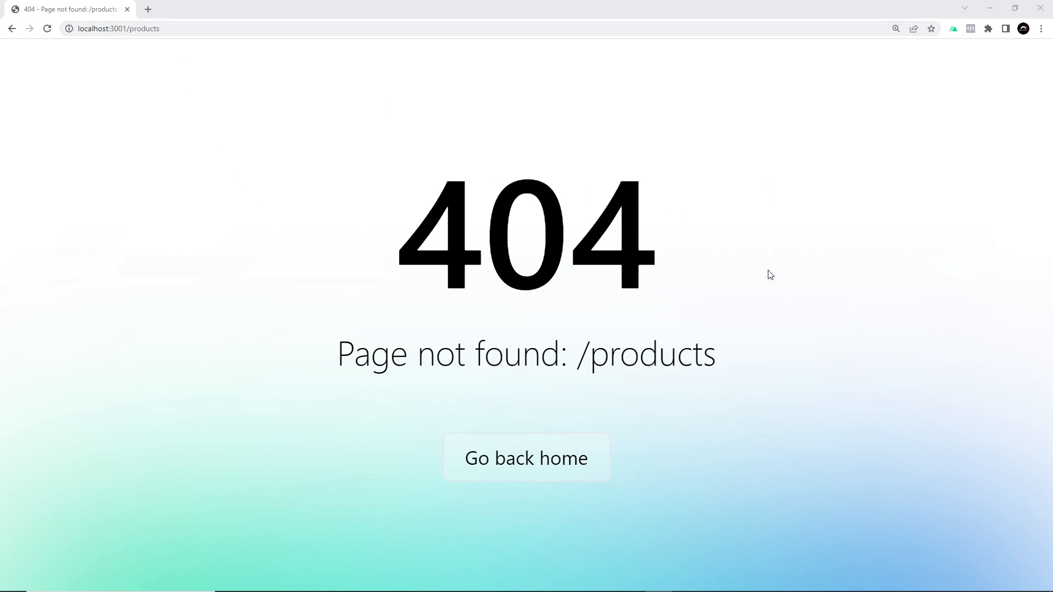
mouse_move(834, 310)
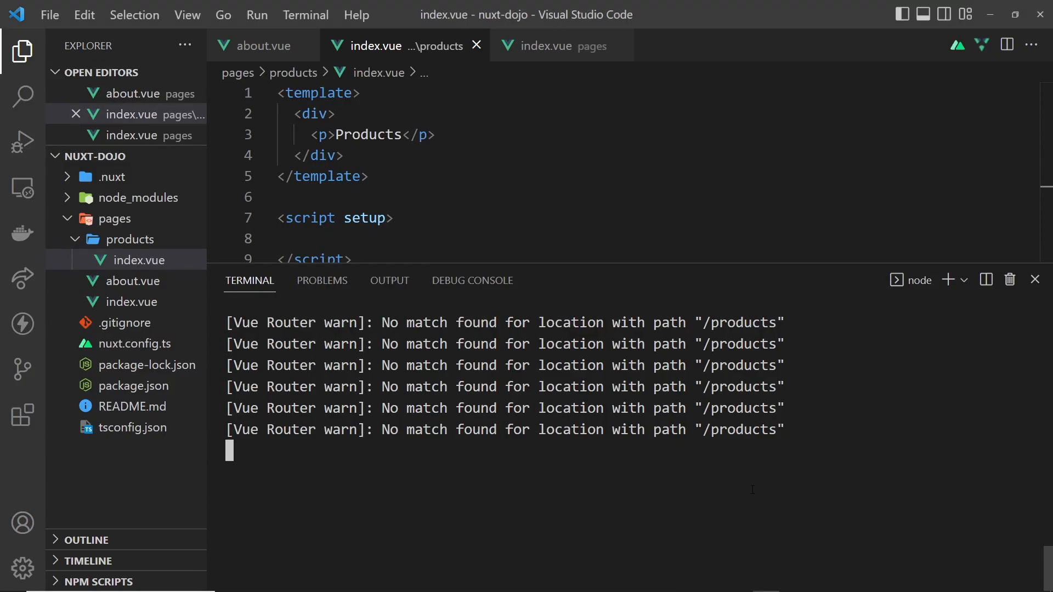
Confirm stopping the dev server and restart it with npm run dev on localhost:3000
text(y)
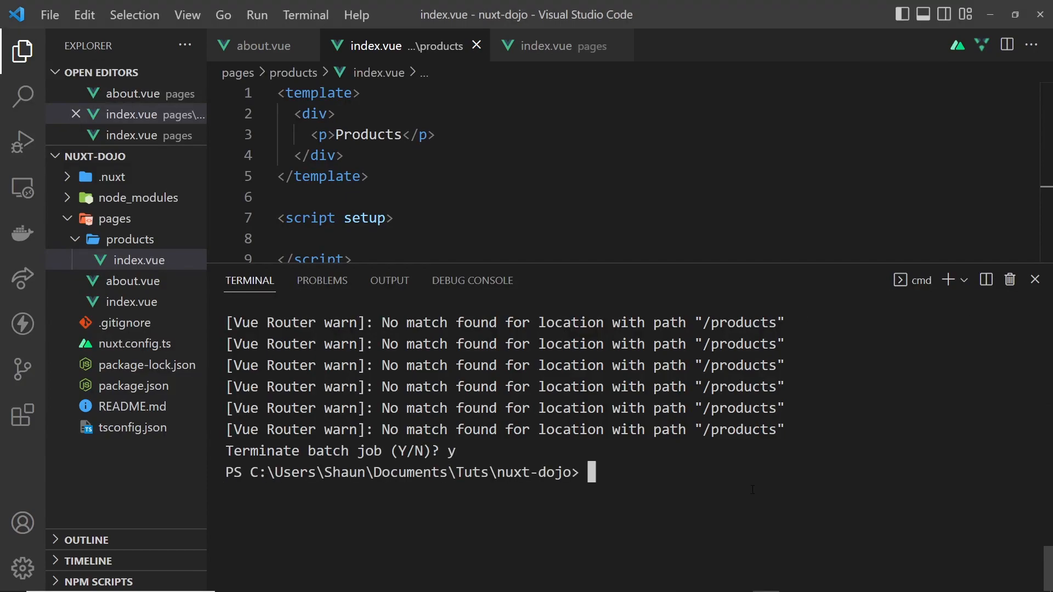
text(npm run dev)
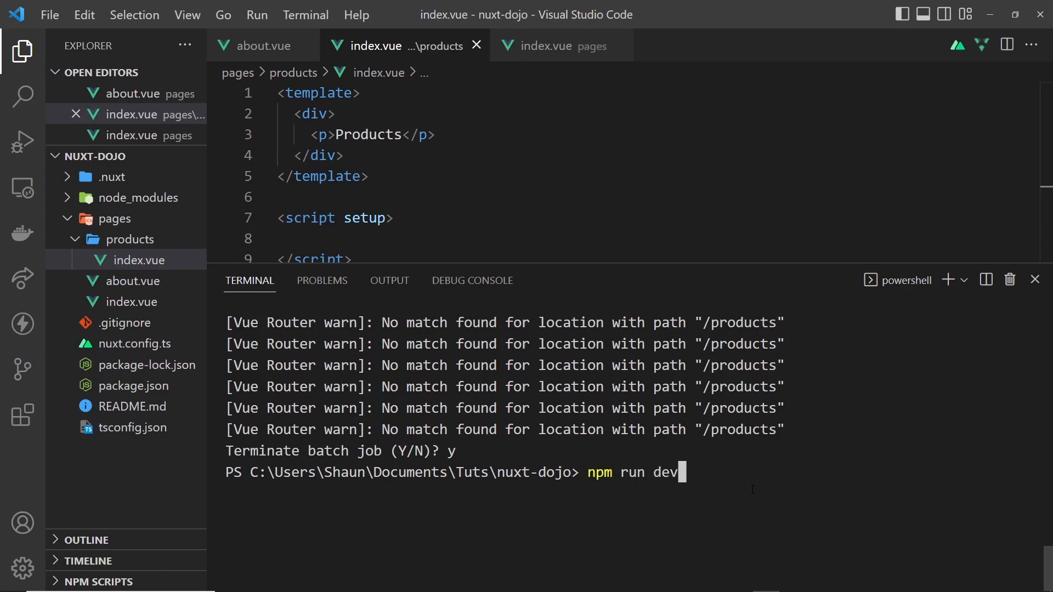
key(Enter)
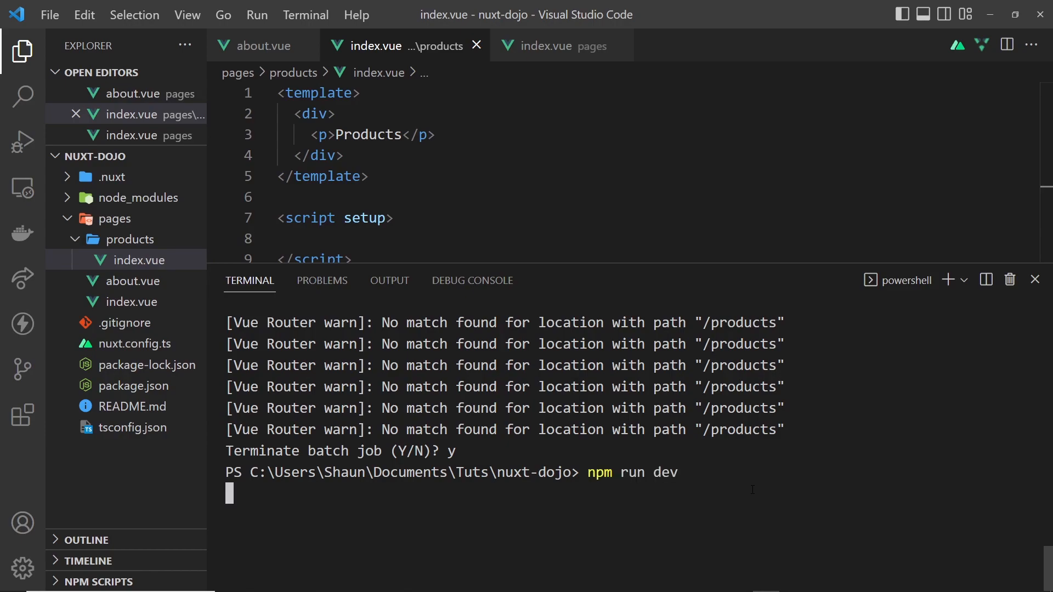
key(Enter)
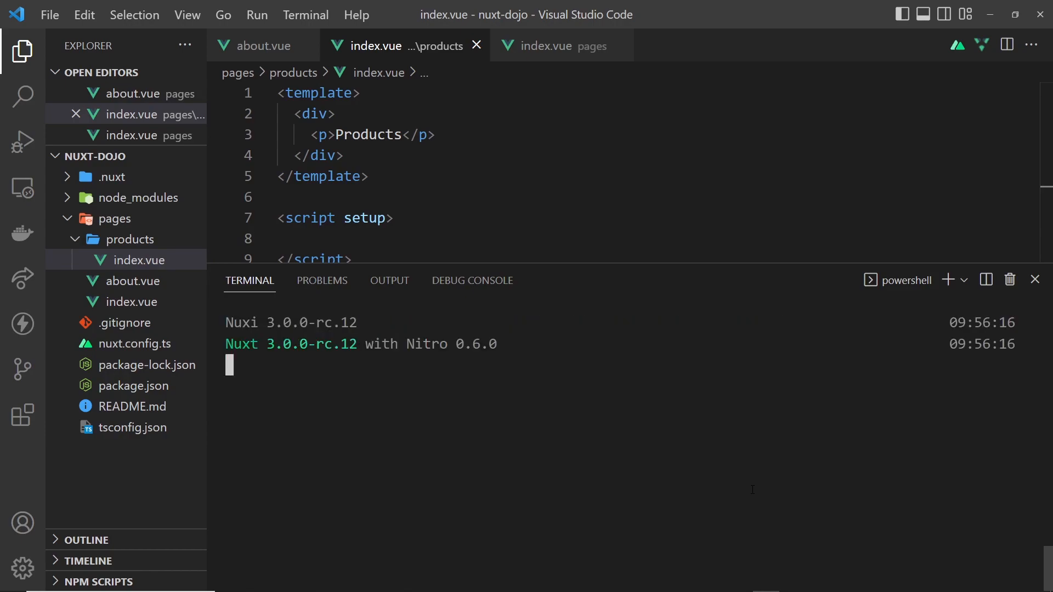
key(Enter)
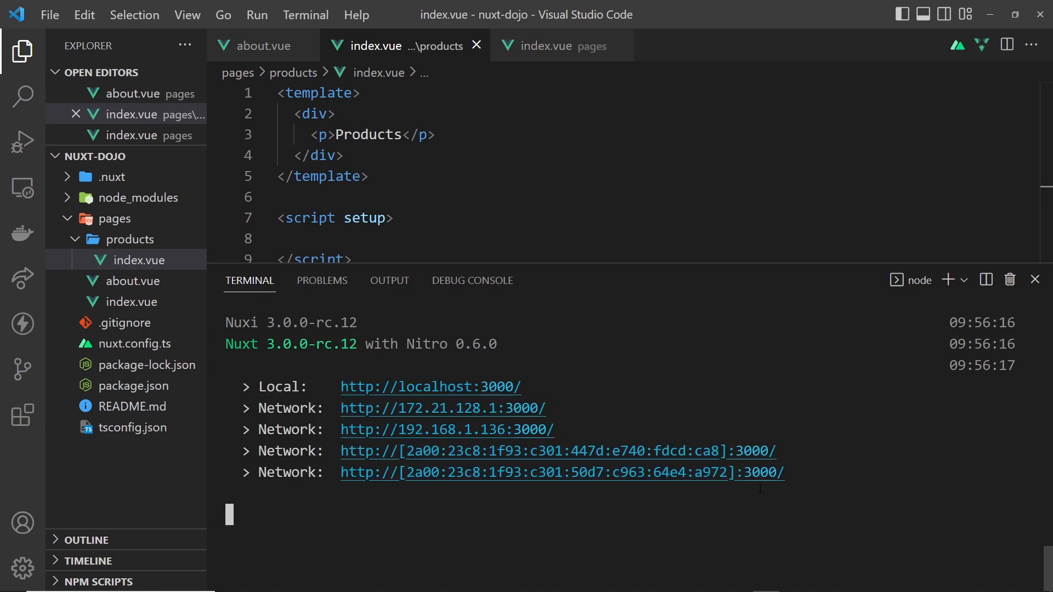